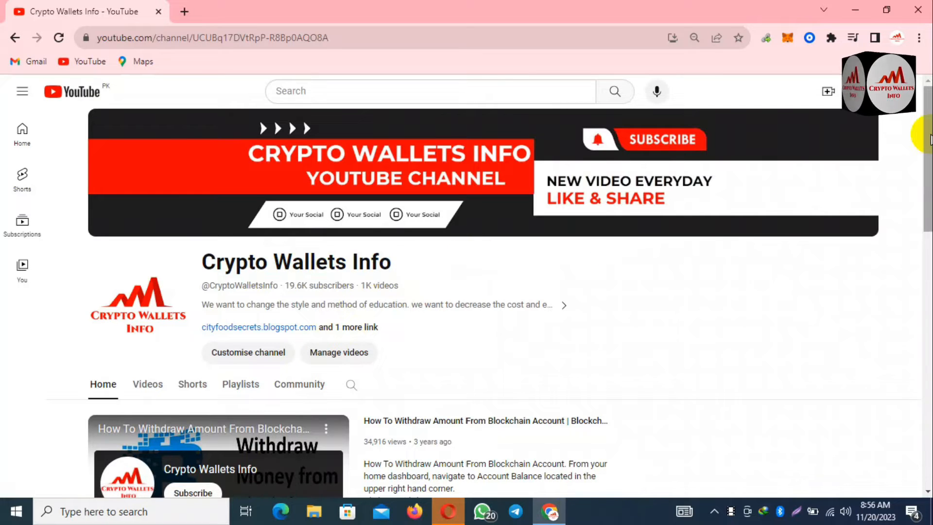
# Unlock the Coinbase Wallet extension with the password to see Address 1's $0.00 balance.
pyautogui.scroll(-3)
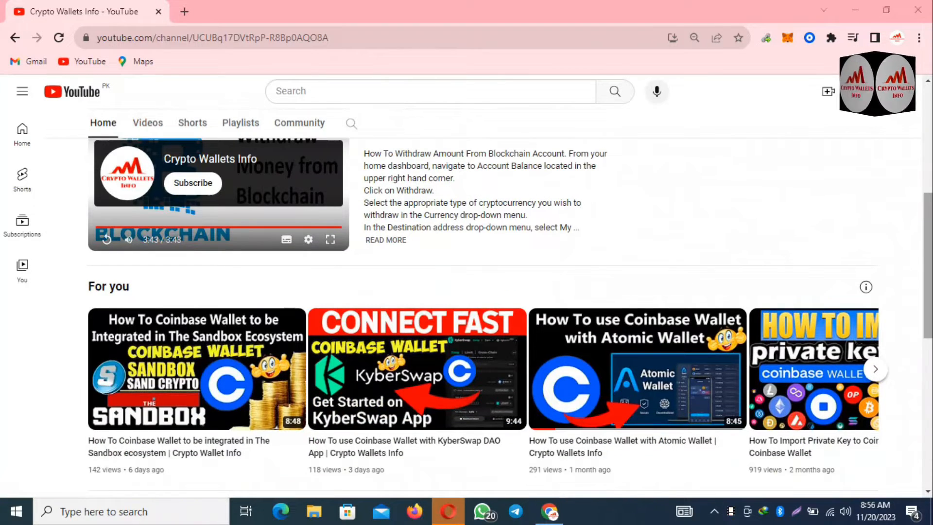
pyautogui.scroll(-3)
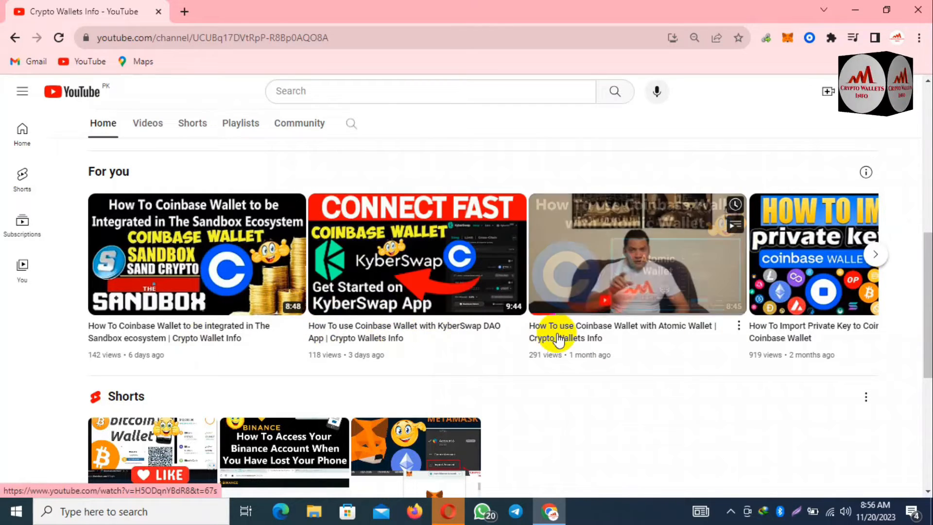
pyautogui.moveTo(414, 359)
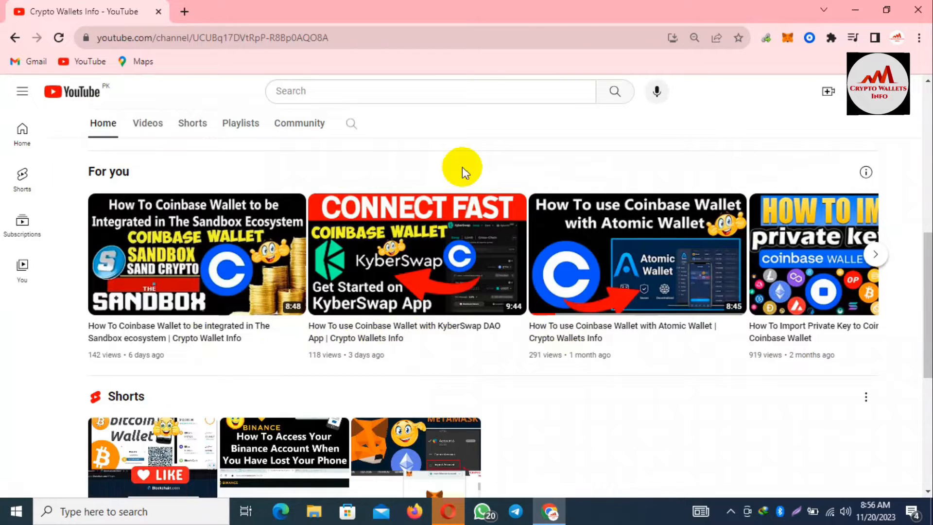
pyautogui.moveTo(456, 200)
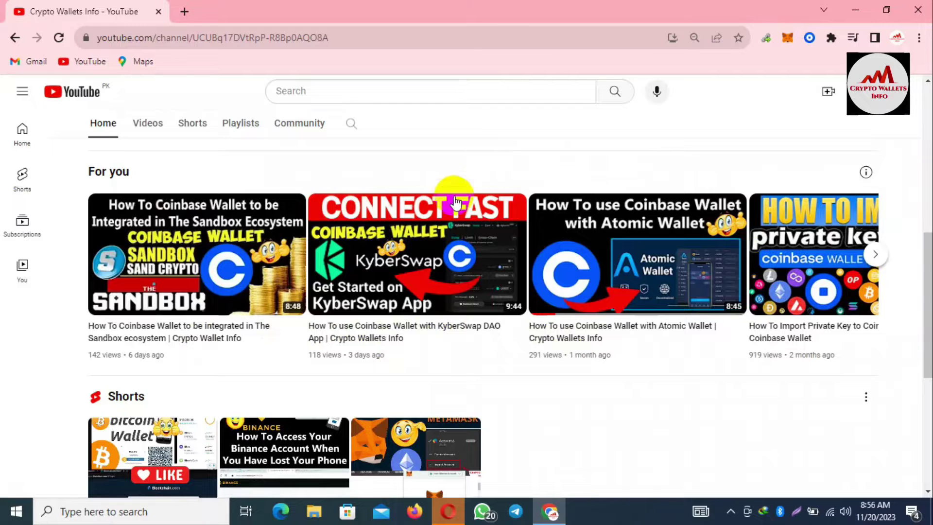
pyautogui.moveTo(489, 176)
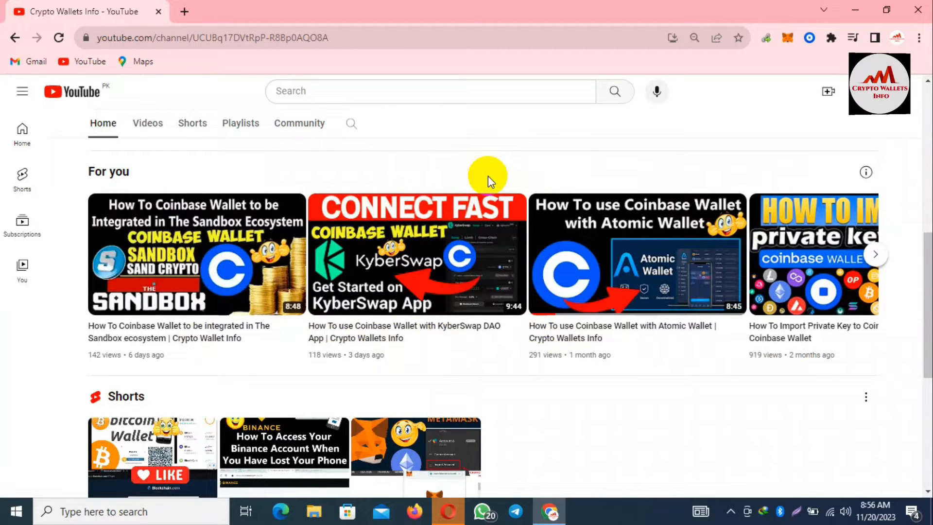
pyautogui.moveTo(436, 237)
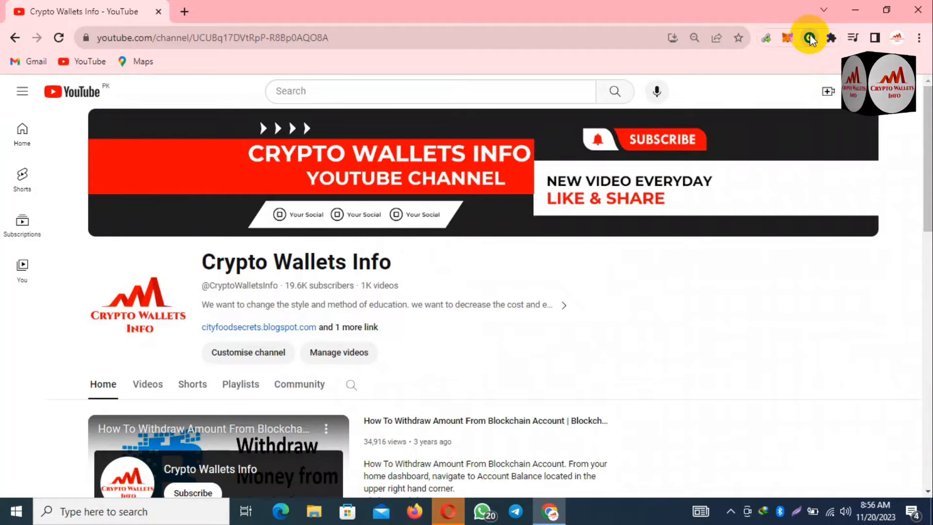
pyautogui.click(810, 37)
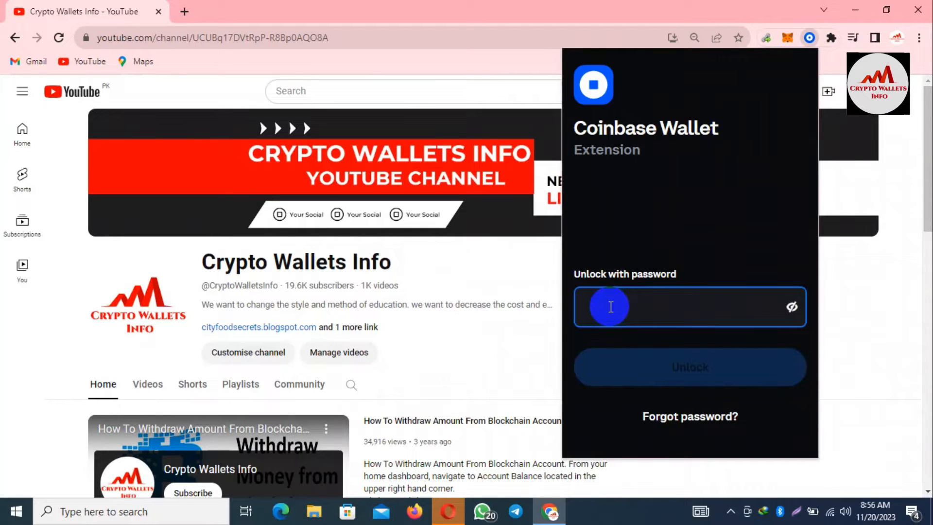
pyautogui.write('password')
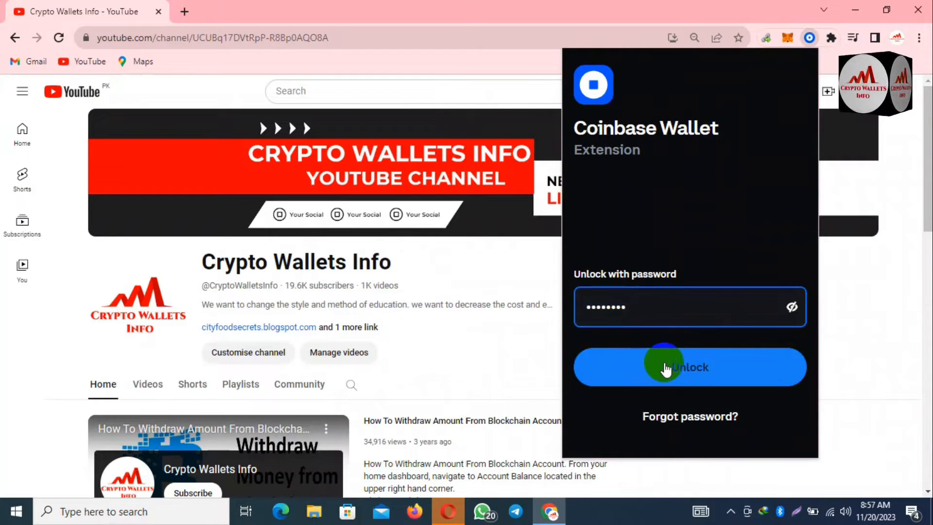
pyautogui.click(665, 367)
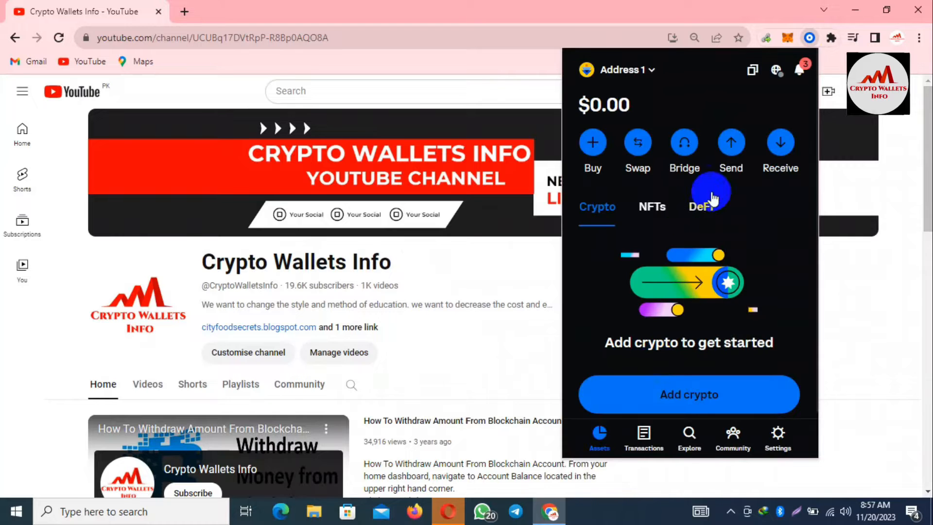
pyautogui.moveTo(729, 200)
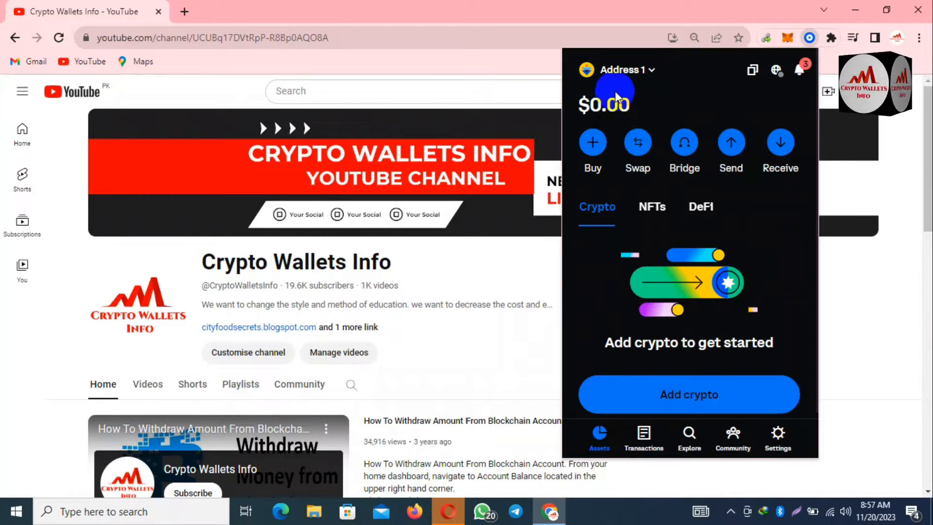
pyautogui.moveTo(645, 112)
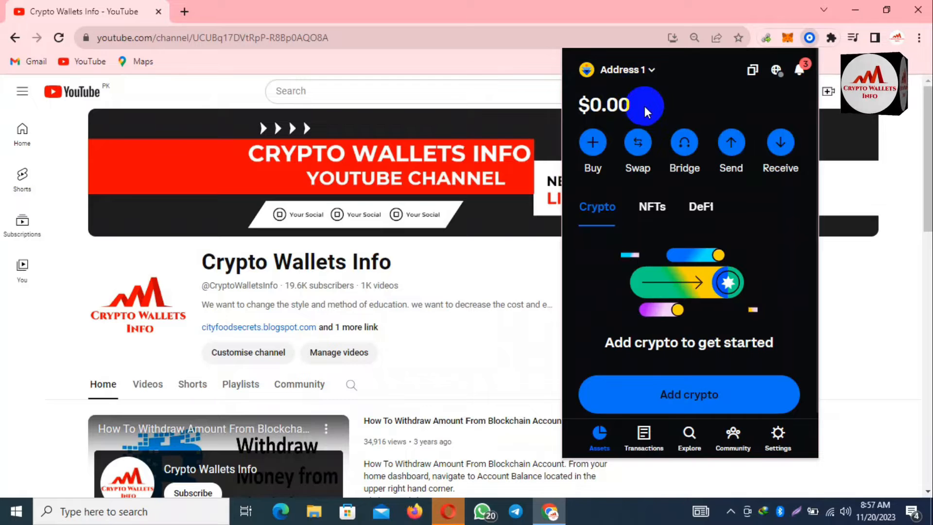
pyautogui.moveTo(683, 100)
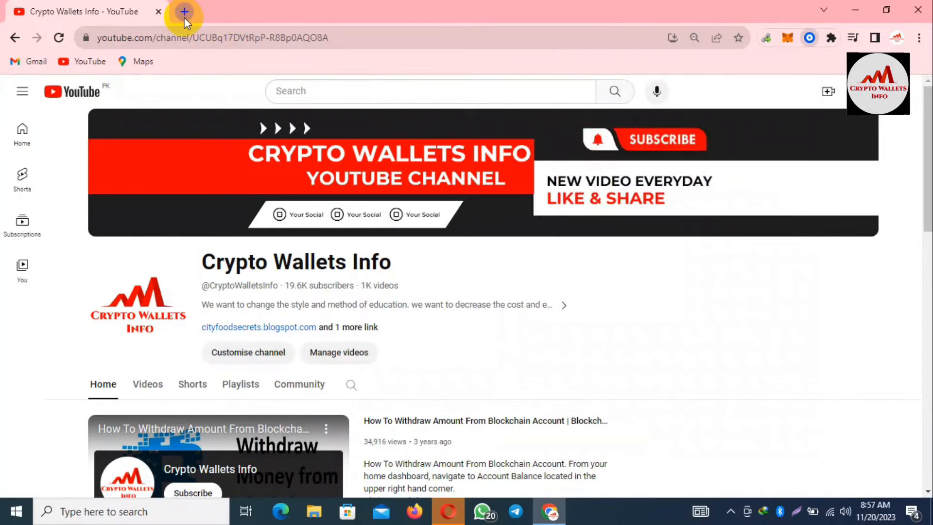
# Load coingecko.com in a new tab and browse down the market cap price list.
pyautogui.click(182, 12)
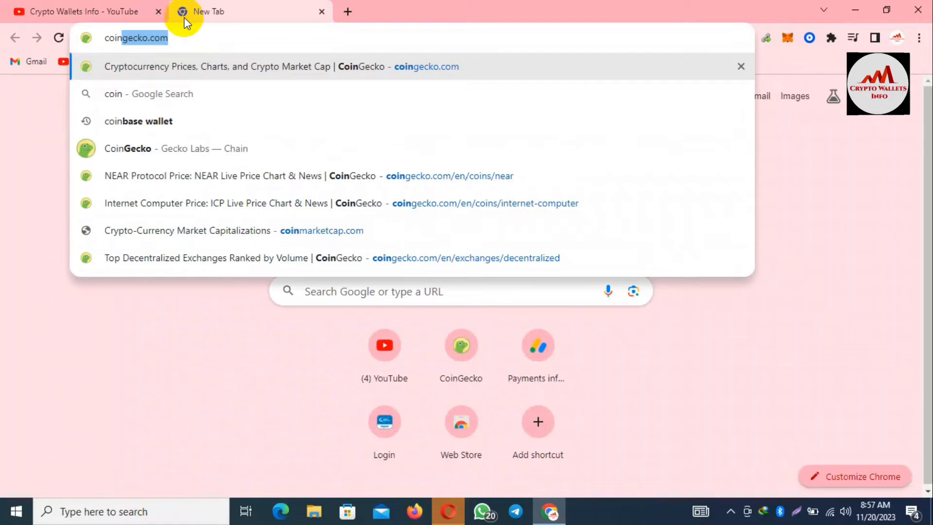
pyautogui.click(220, 66)
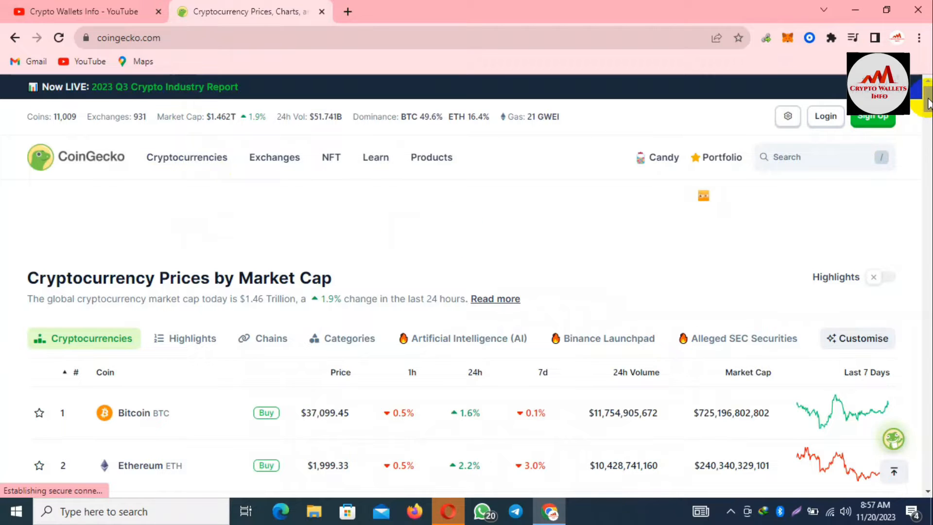
pyautogui.scroll(-3)
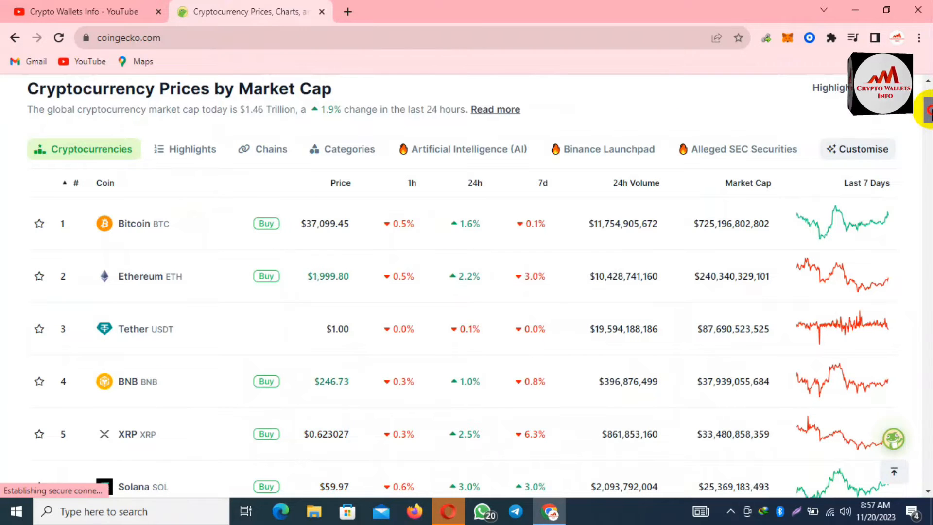
pyautogui.scroll(-3)
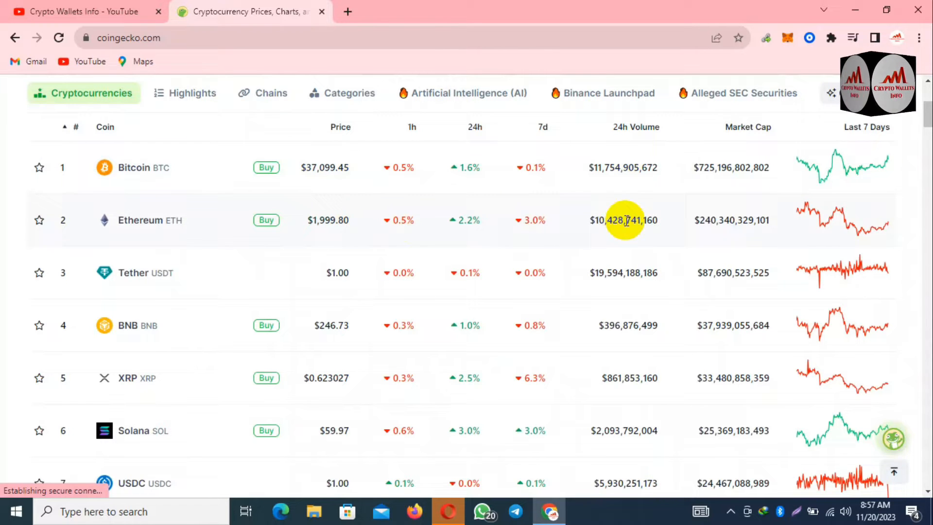
pyautogui.scroll(-3)
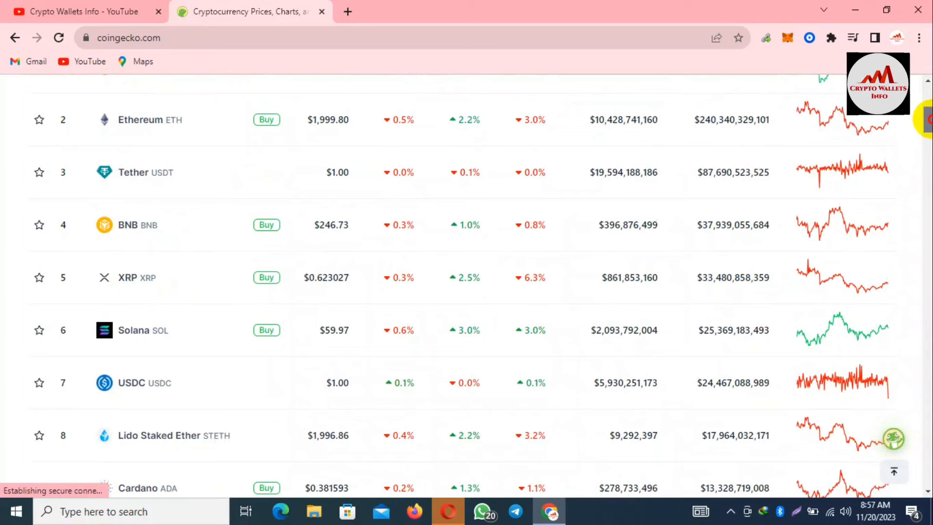
pyautogui.scroll(-3)
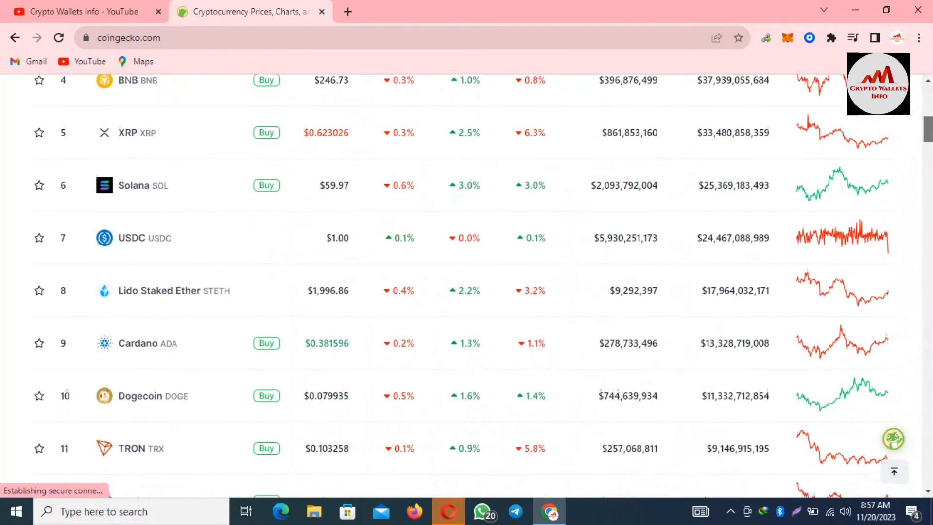
pyautogui.scroll(-3)
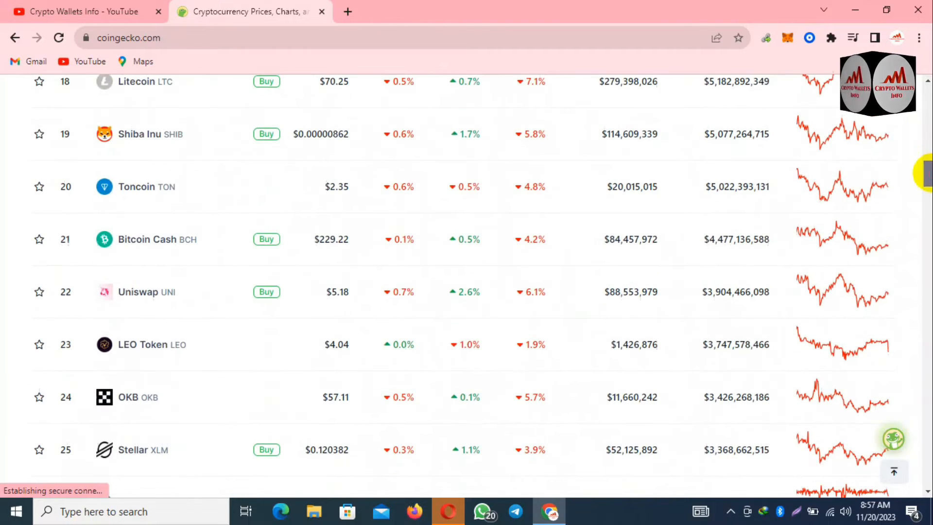
pyautogui.scroll(-3)
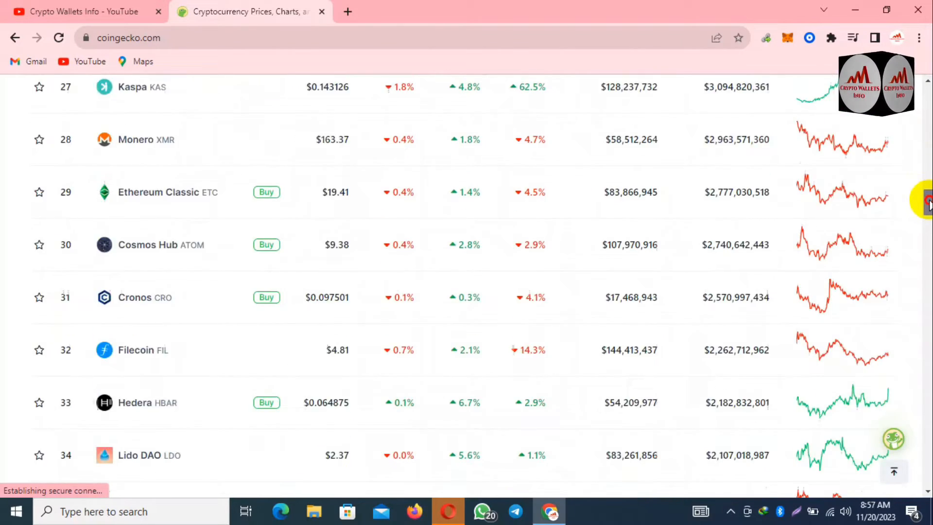
# Settle the list on coins ranked around 38–45, with Optimism (OP) at rank 41.
pyautogui.scroll(-3)
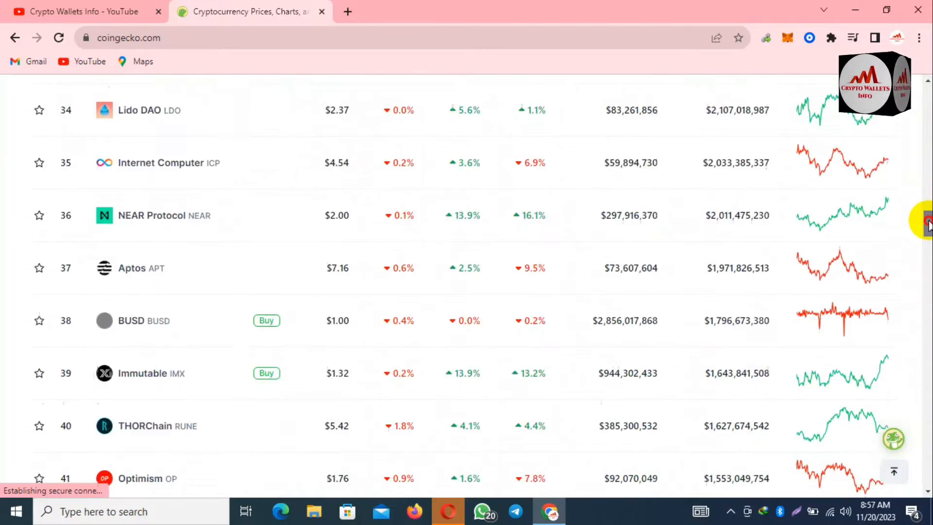
pyautogui.scroll(-3)
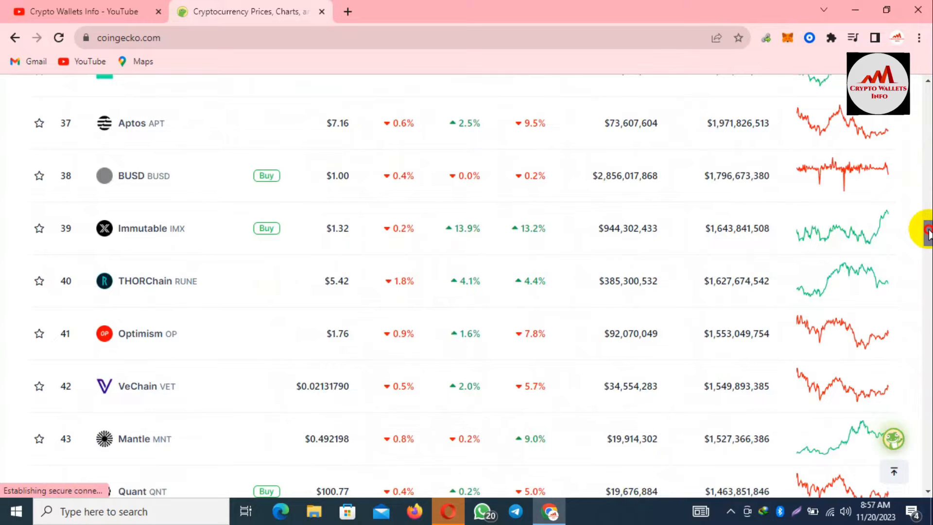
pyautogui.scroll(-3)
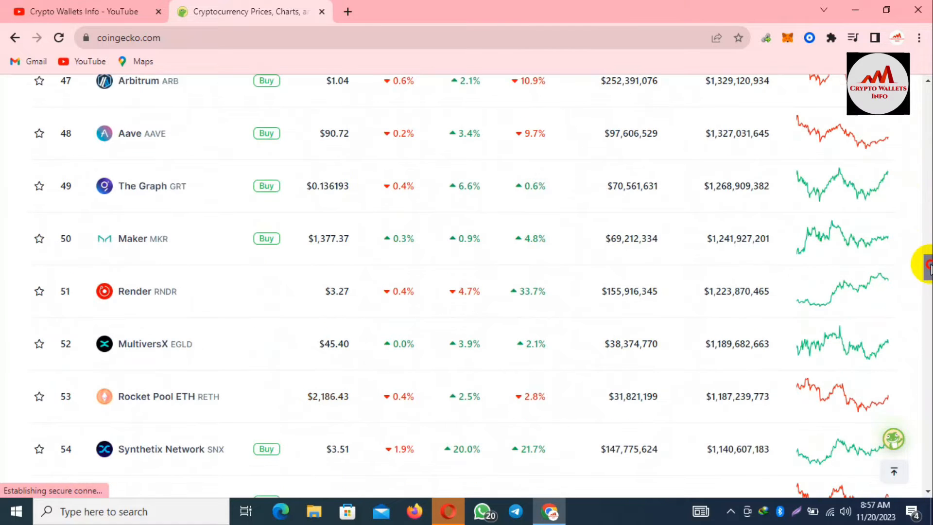
pyautogui.scroll(3)
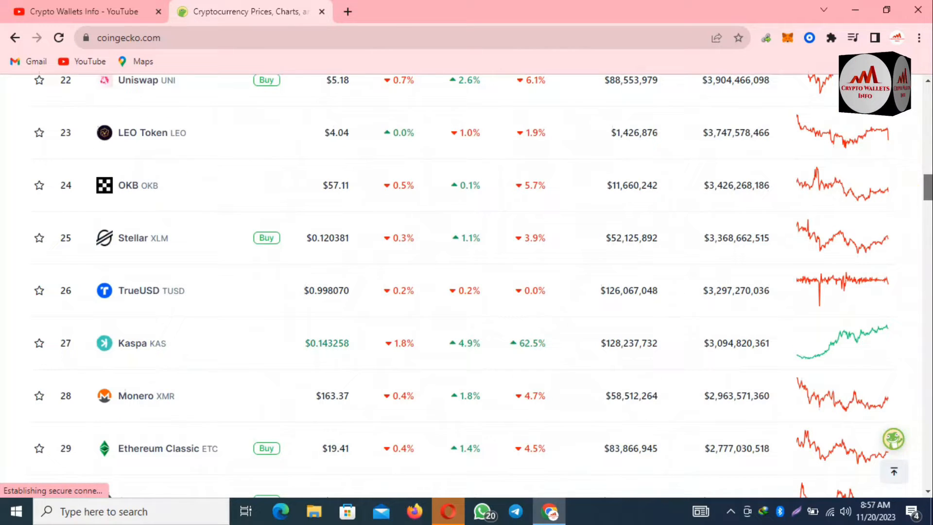
pyautogui.scroll(3)
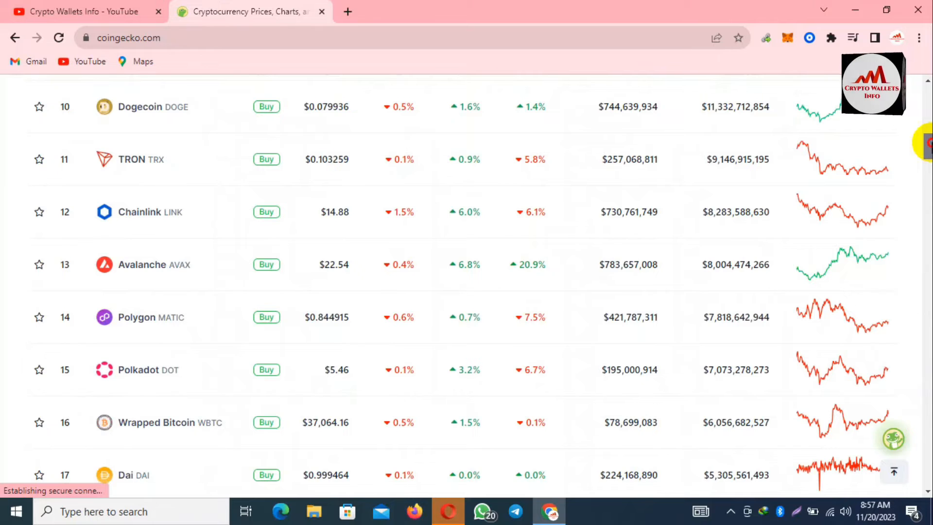
pyautogui.scroll(-3)
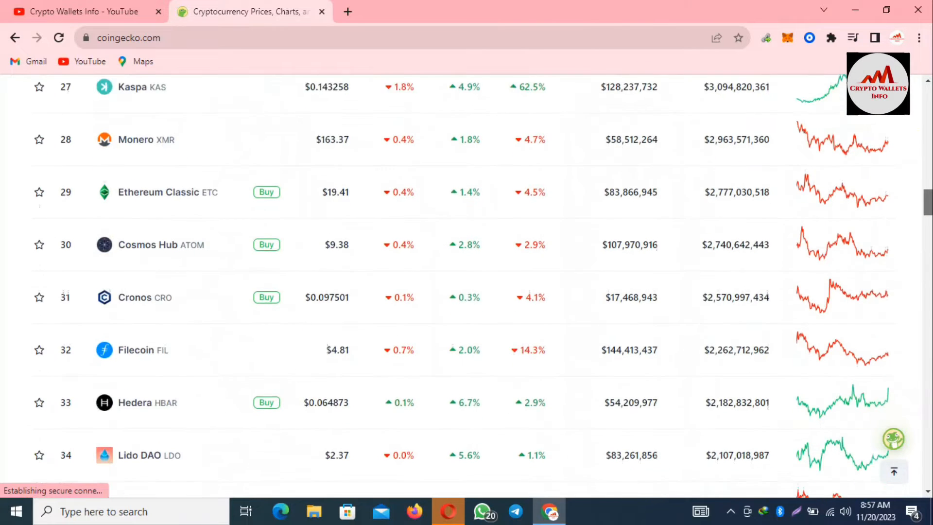
pyautogui.scroll(-3)
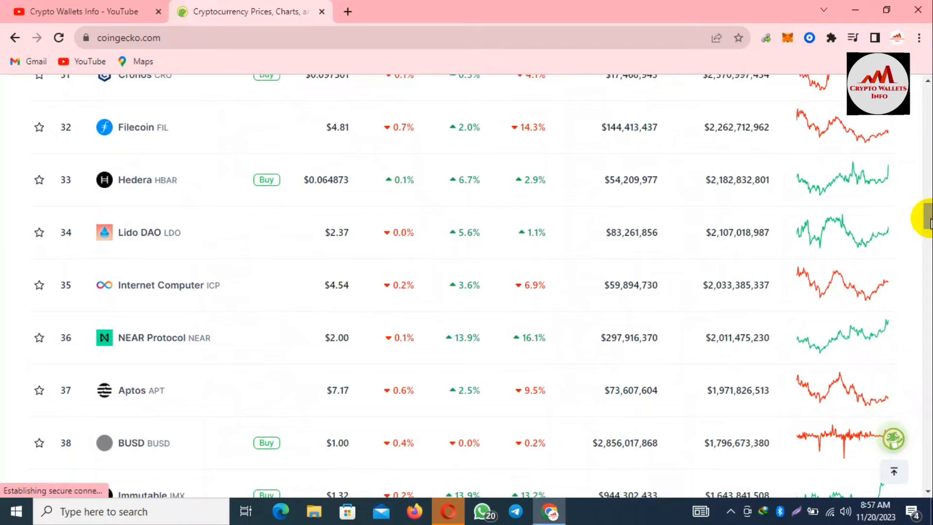
pyautogui.scroll(-3)
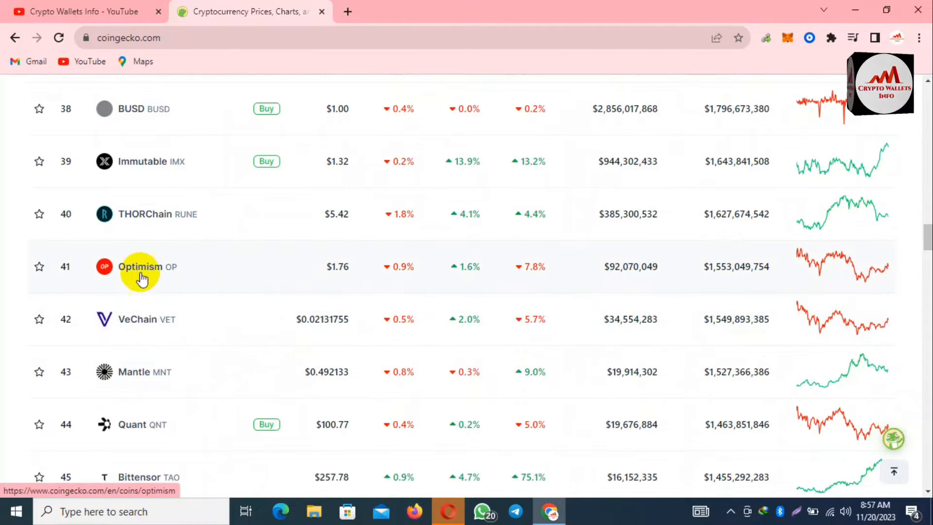
pyautogui.moveTo(186, 280)
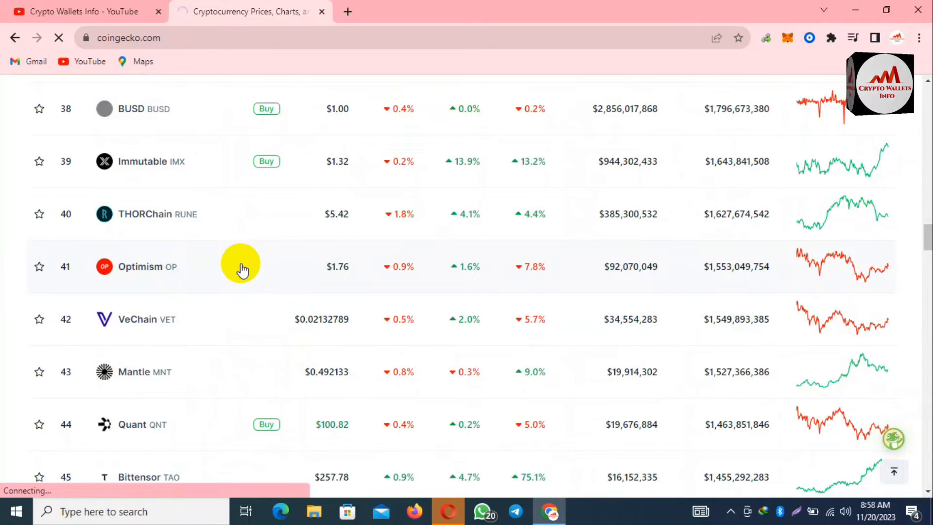
# Go to Optimism's coin page and set its price chart to the Max range since May 2022.
pyautogui.click(148, 267)
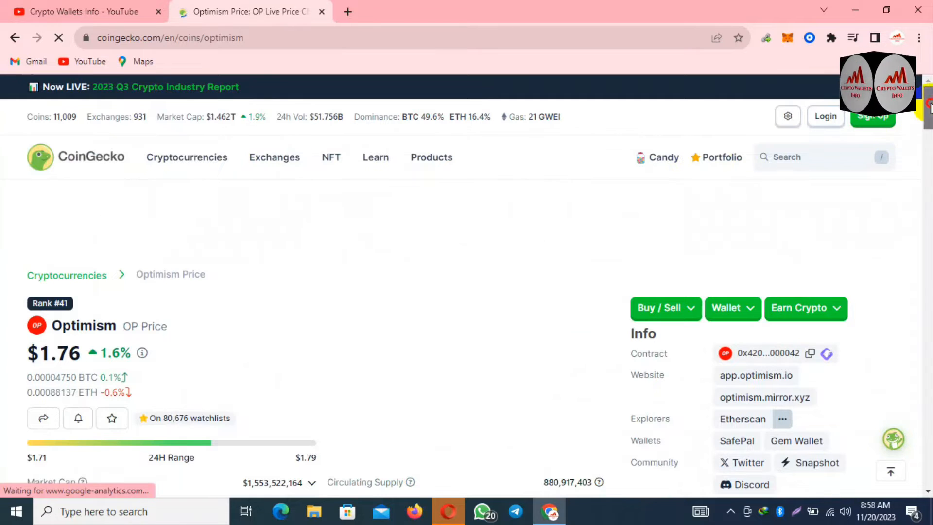
pyautogui.scroll(-3)
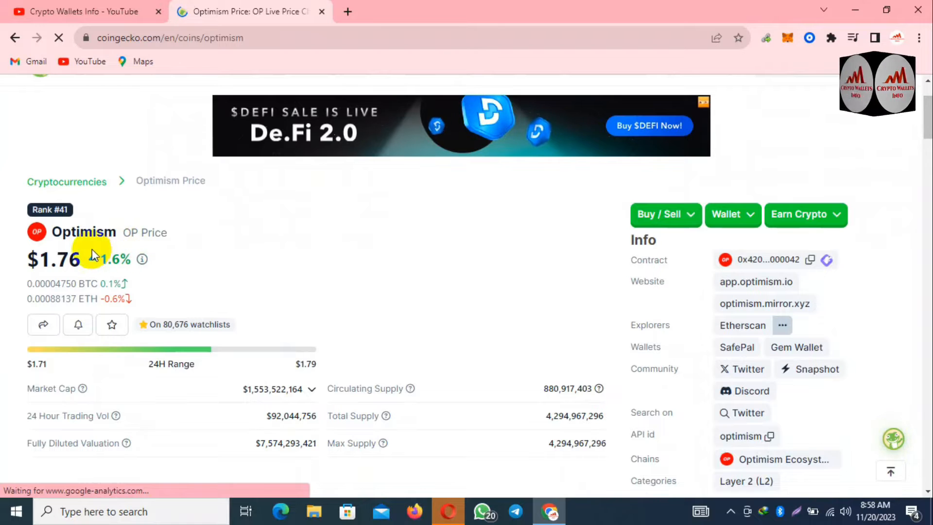
pyautogui.moveTo(456, 288)
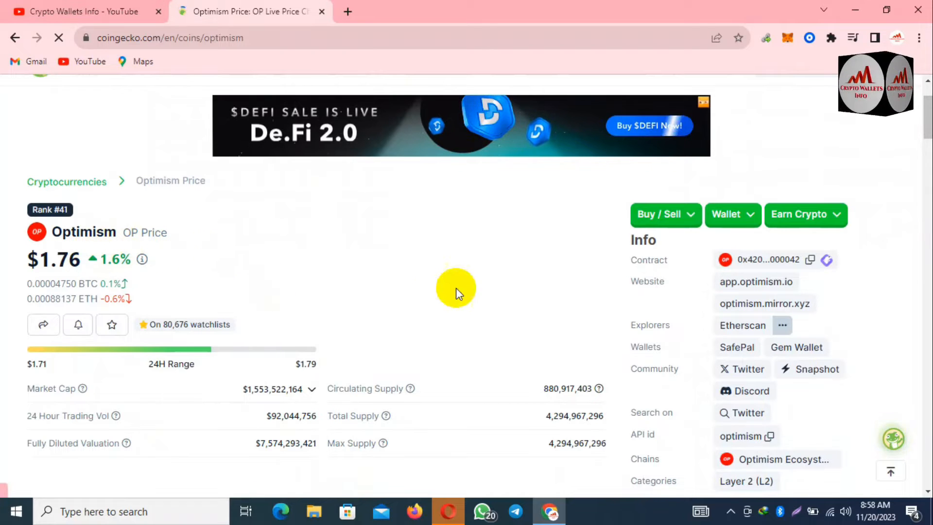
pyautogui.scroll(-3)
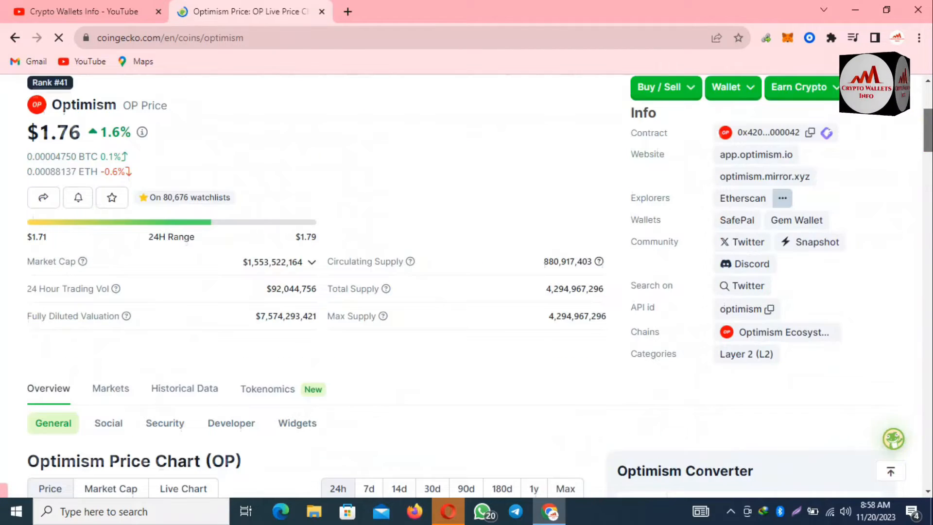
pyautogui.scroll(-3)
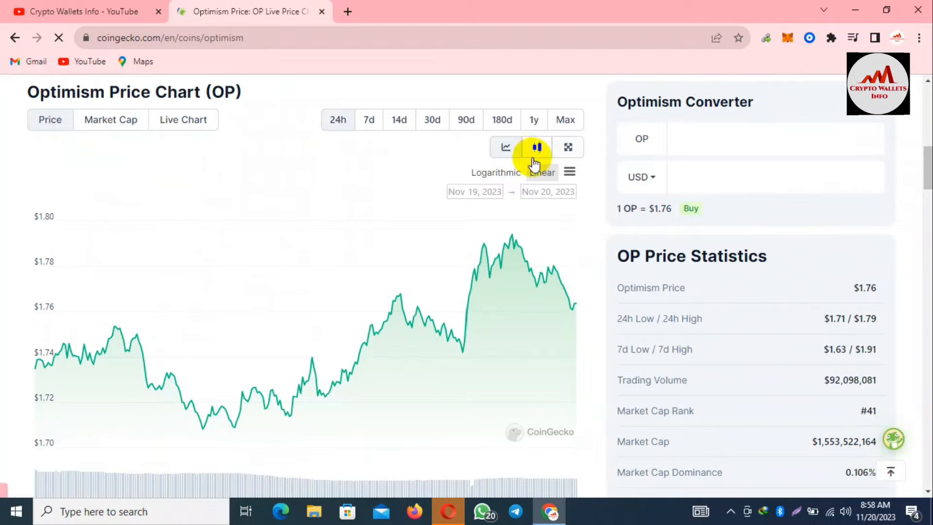
pyautogui.click(565, 120)
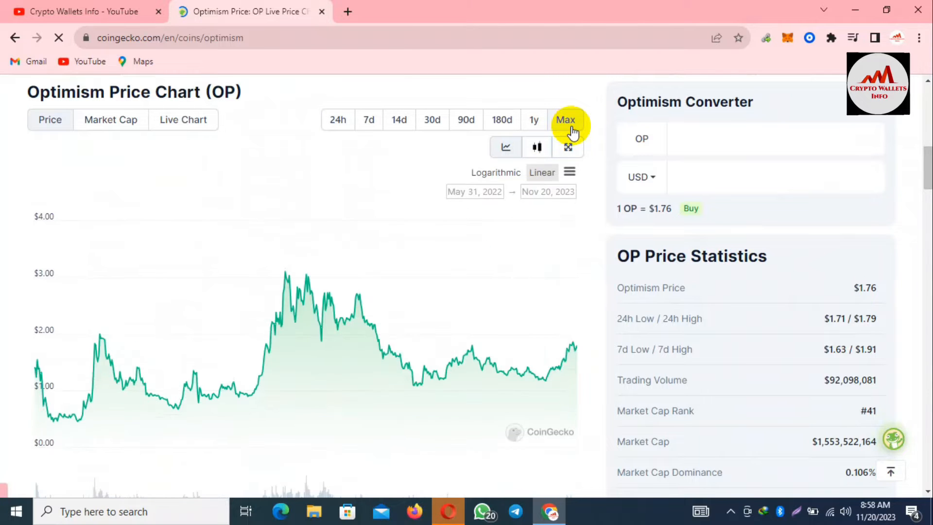
pyautogui.moveTo(365, 261)
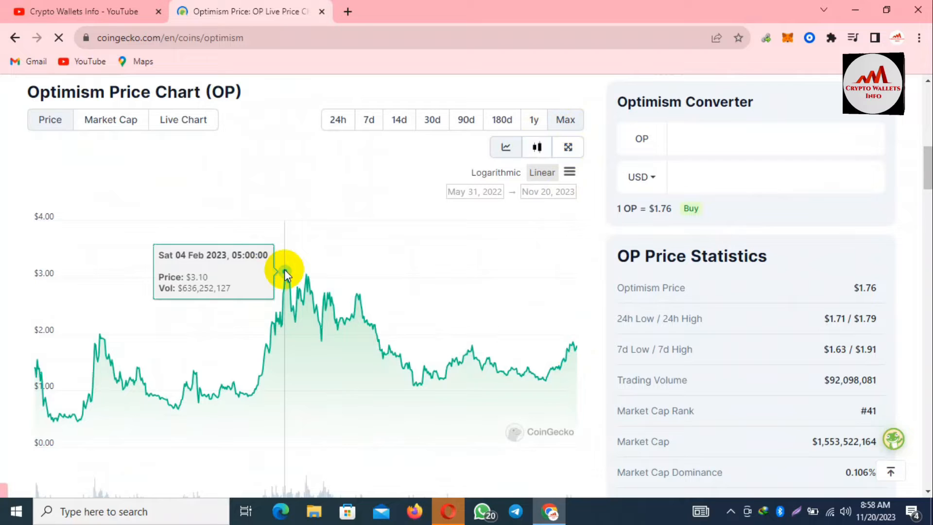
pyautogui.moveTo(910, 177)
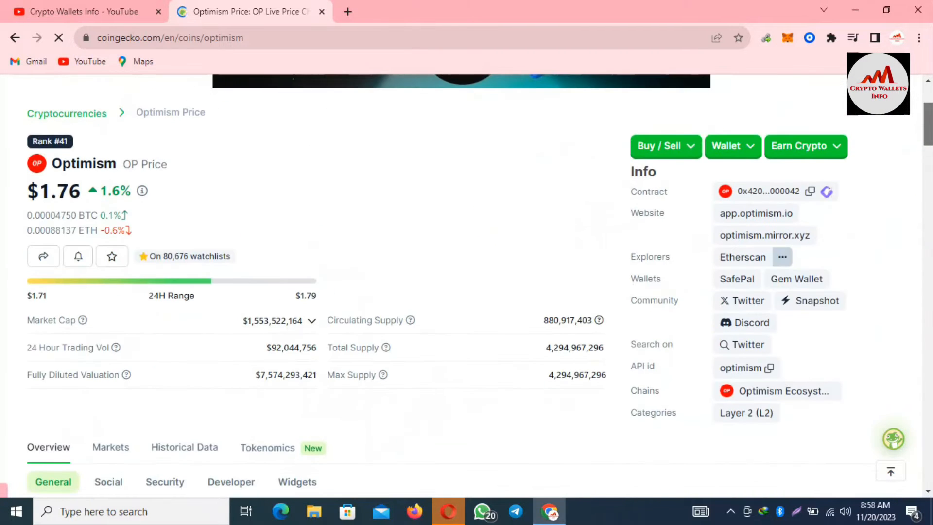
# Review Optimism's statistics, description, Markets table and project info links.
pyautogui.scroll(-3)
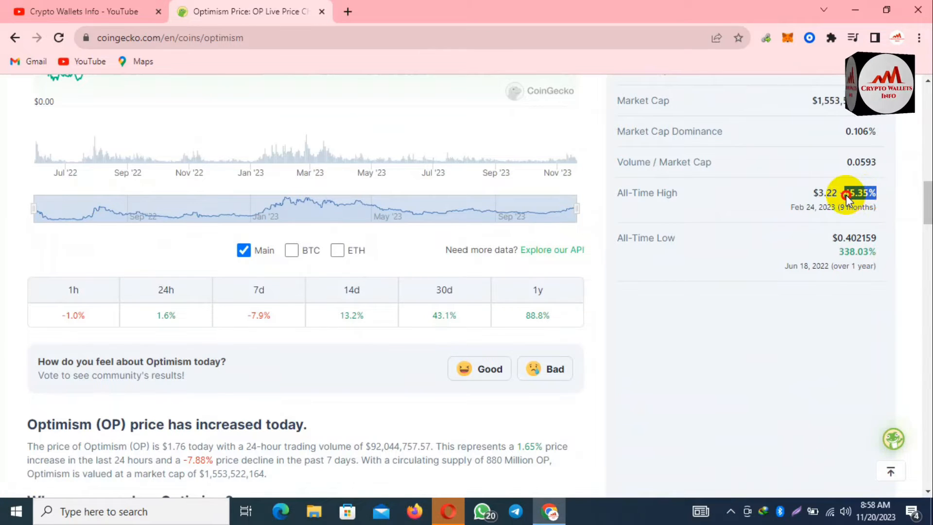
pyautogui.moveTo(887, 207)
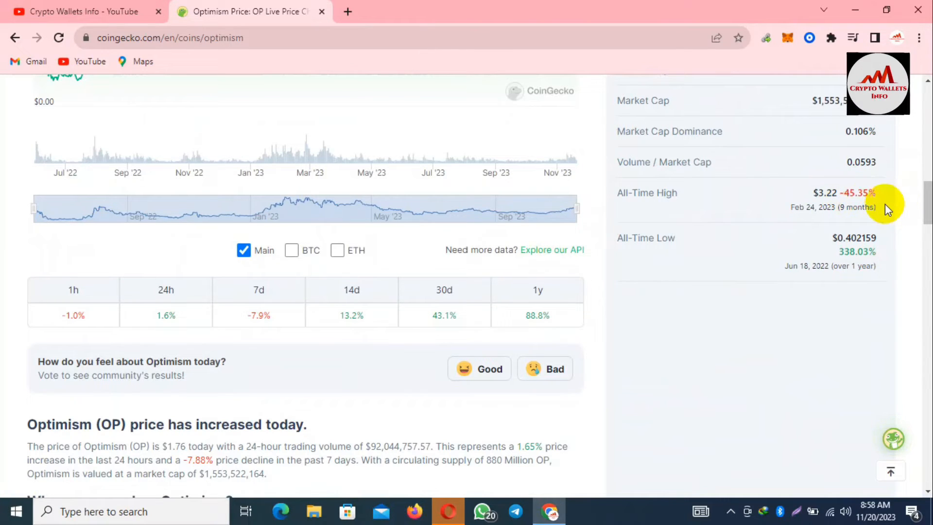
pyautogui.moveTo(855, 208)
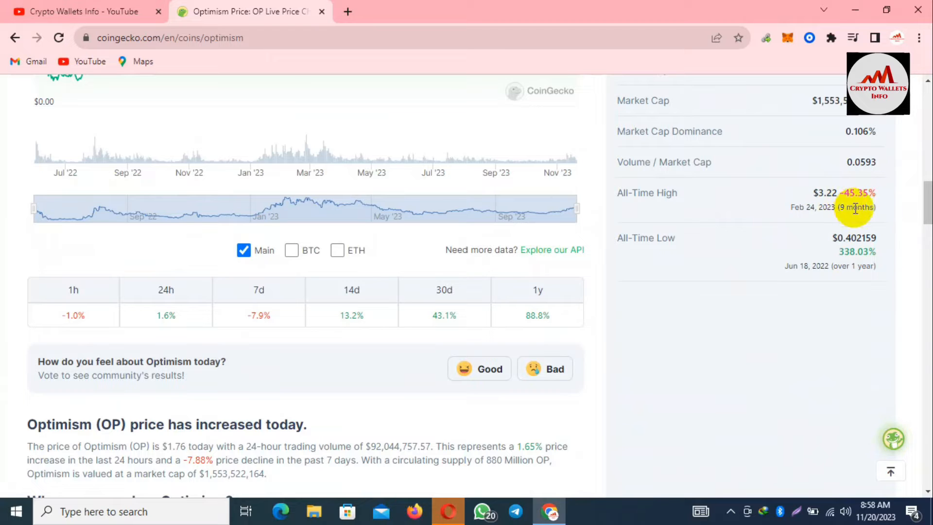
pyautogui.moveTo(869, 226)
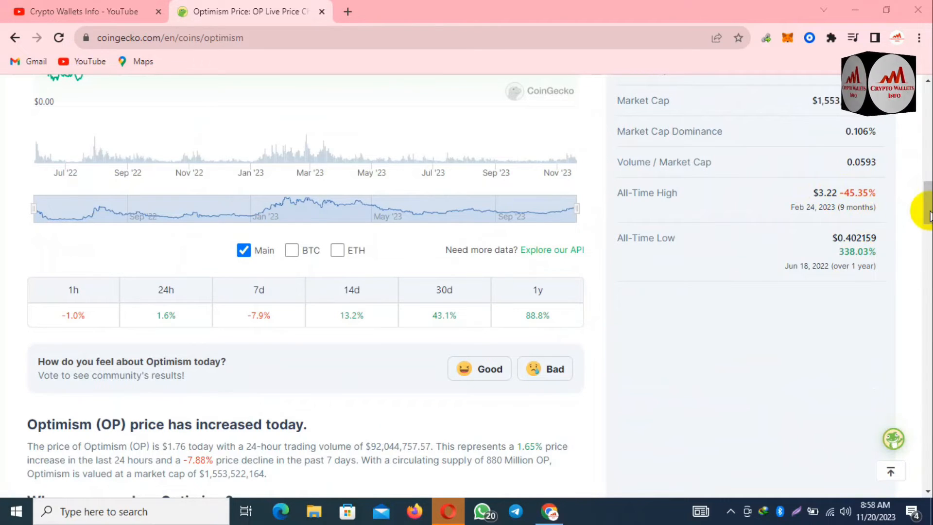
pyautogui.scroll(-3)
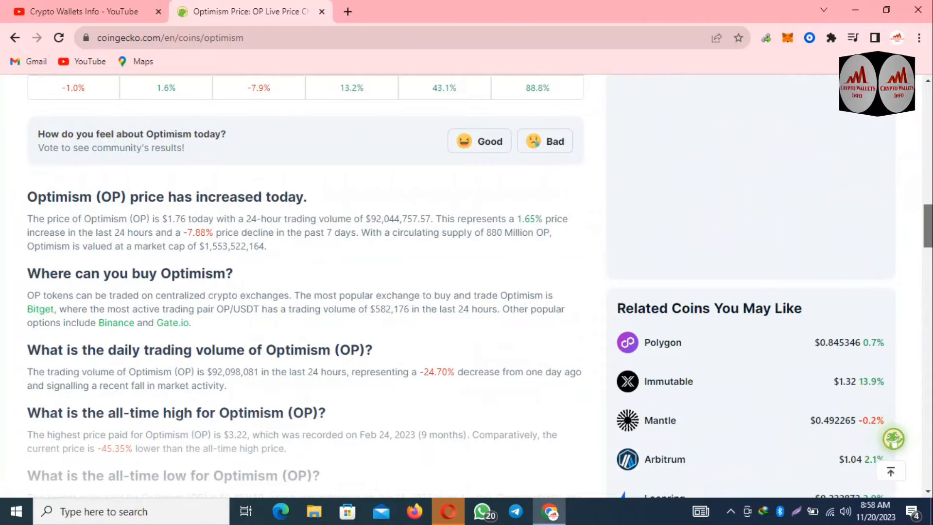
pyautogui.scroll(-3)
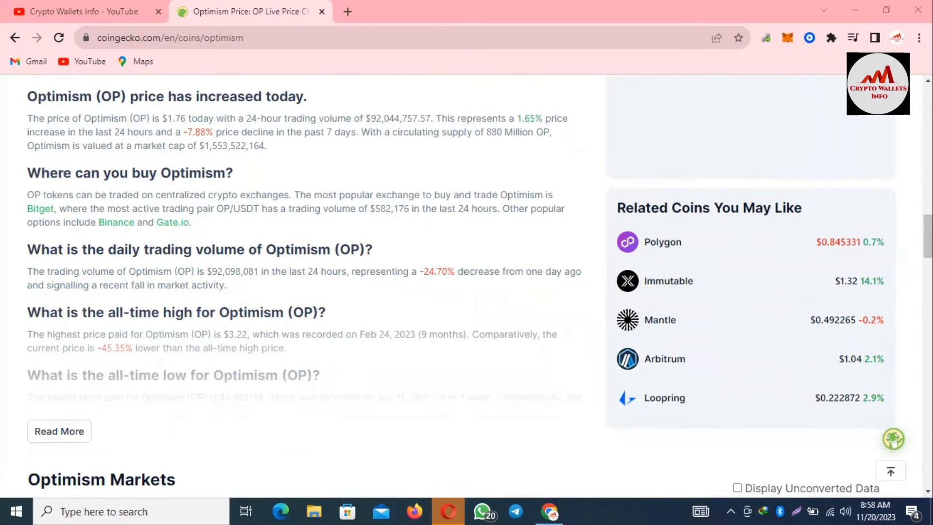
pyautogui.scroll(-3)
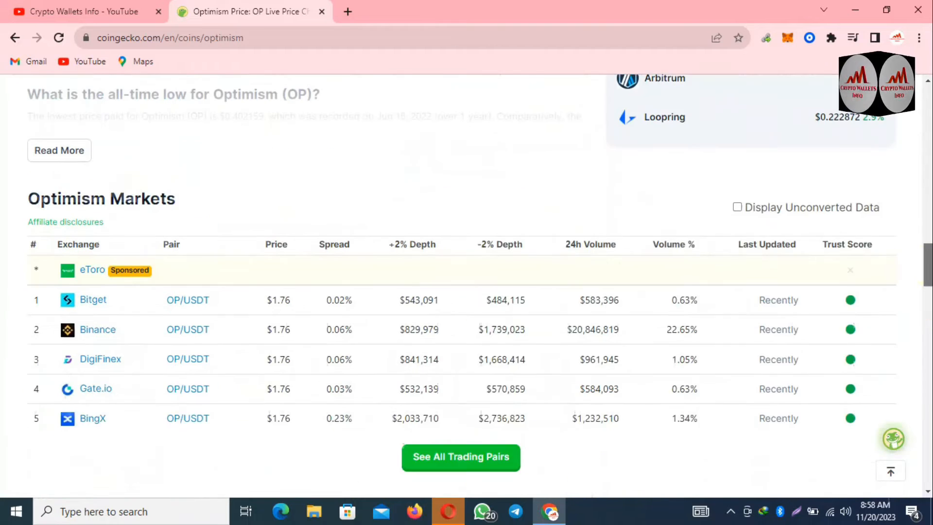
pyautogui.scroll(3)
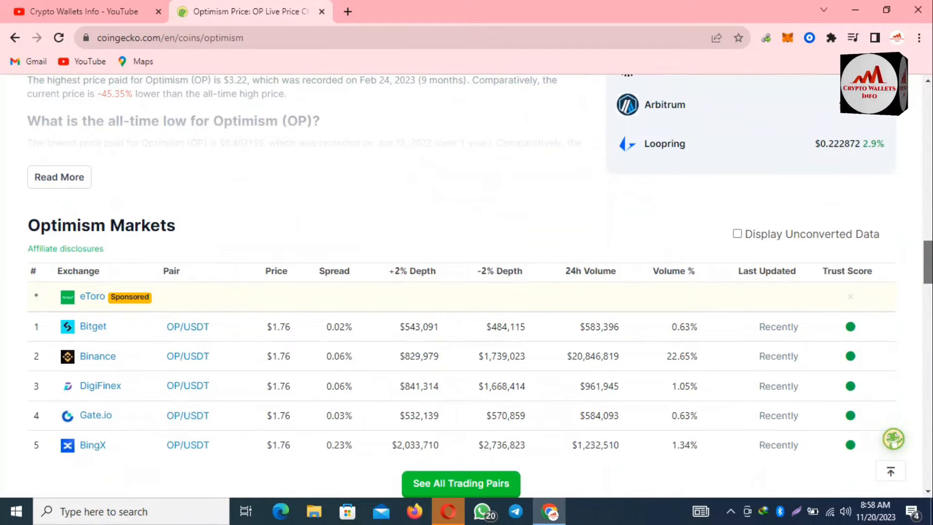
pyautogui.scroll(-3)
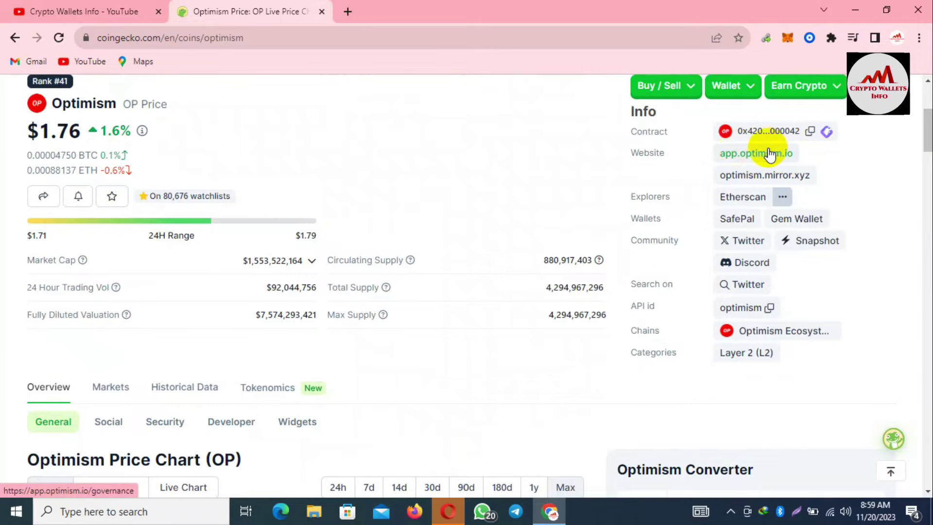
# Follow CoinGecko's app.optimism.io link and browse the Optimism site's More menu.
pyautogui.click(756, 153)
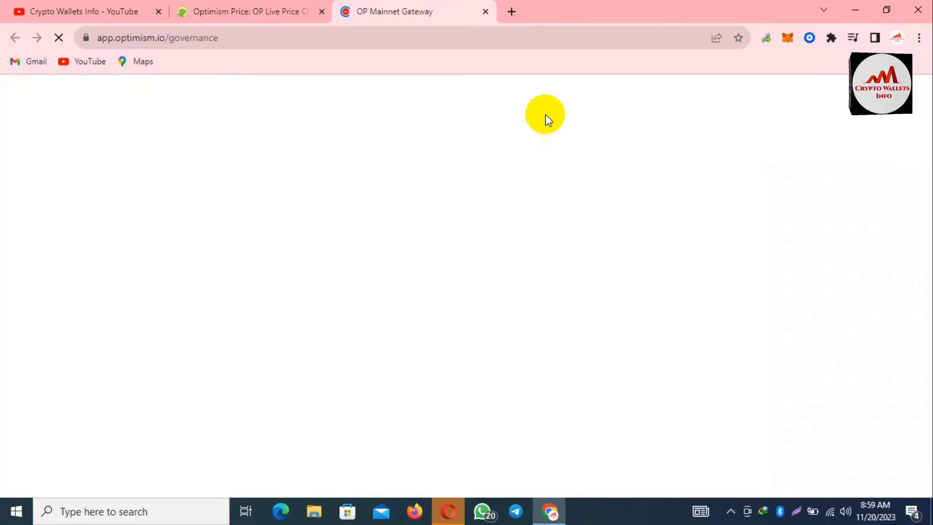
pyautogui.click(352, 101)
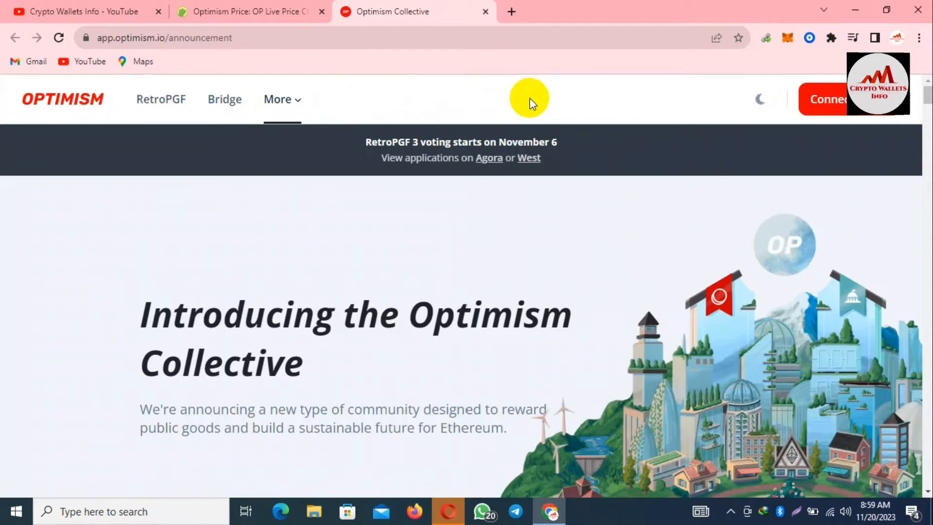
pyautogui.moveTo(228, 102)
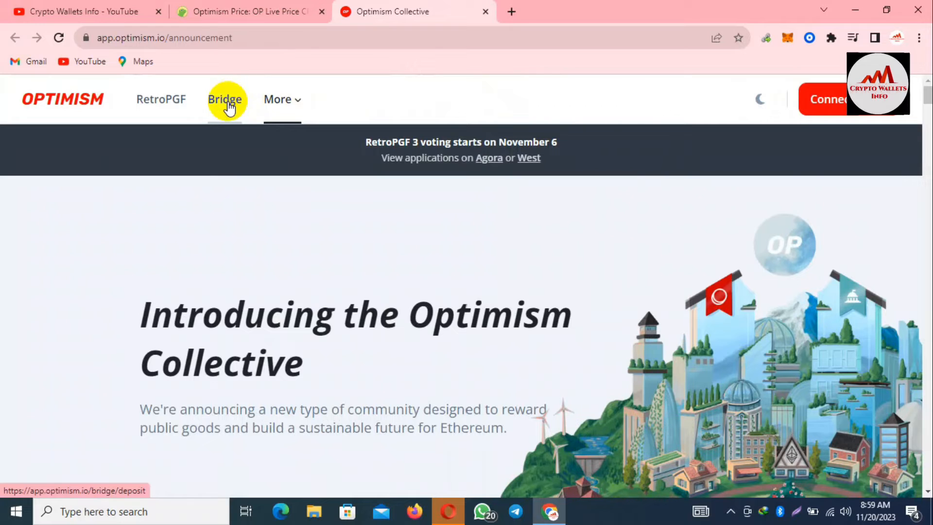
pyautogui.click(281, 99)
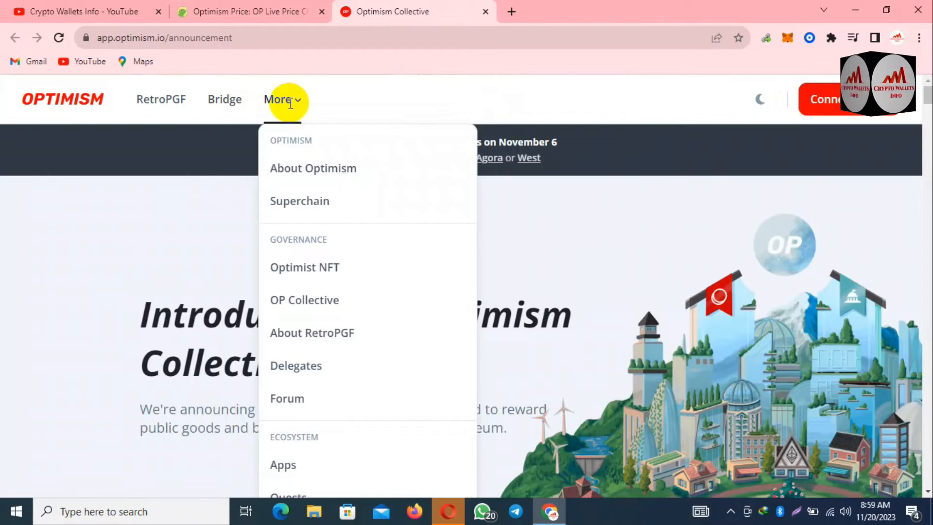
pyautogui.moveTo(333, 288)
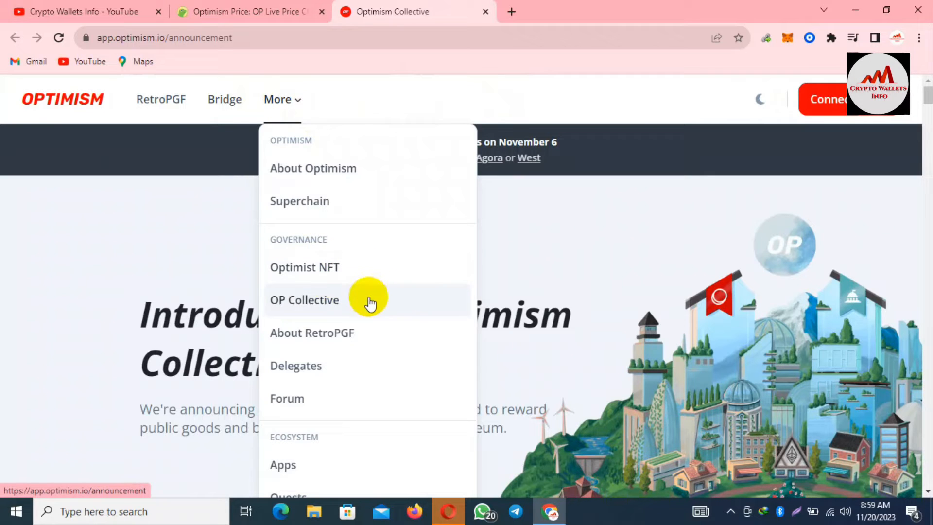
pyautogui.moveTo(332, 366)
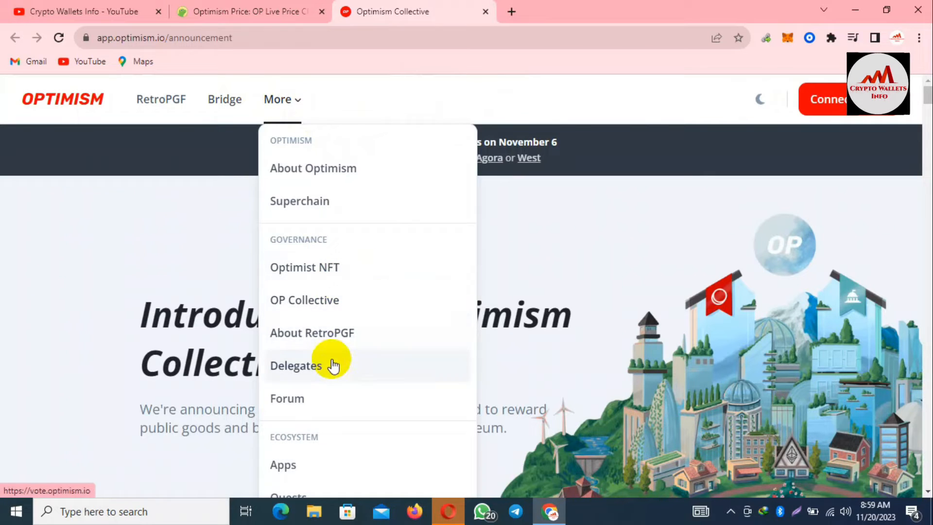
pyautogui.moveTo(327, 482)
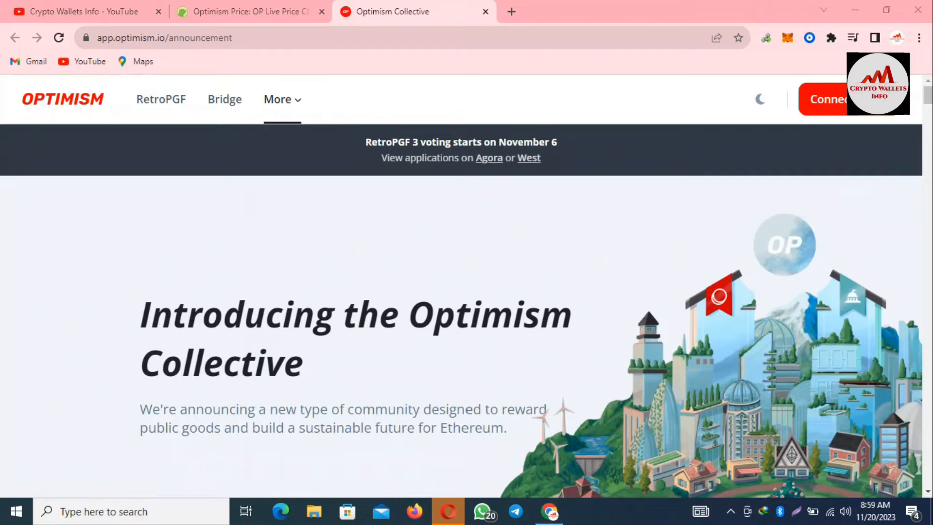
pyautogui.scroll(-3)
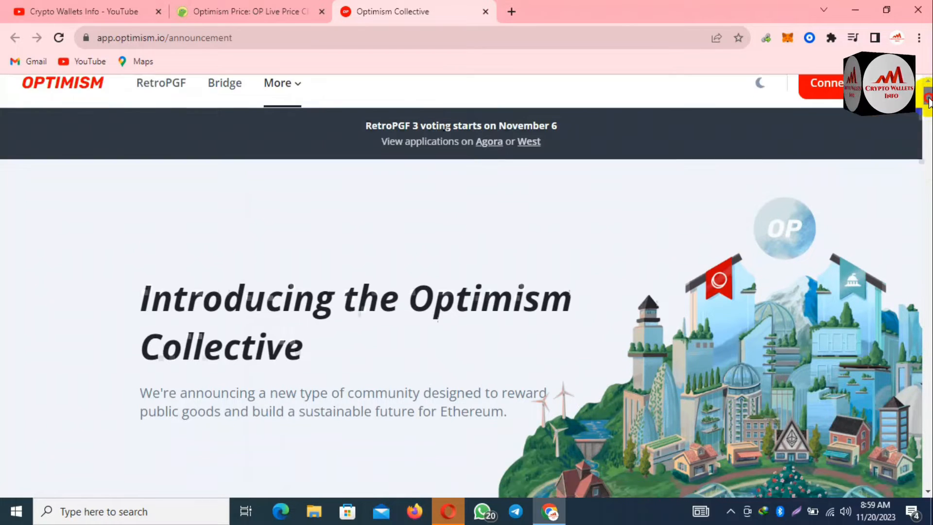
pyautogui.scroll(-3)
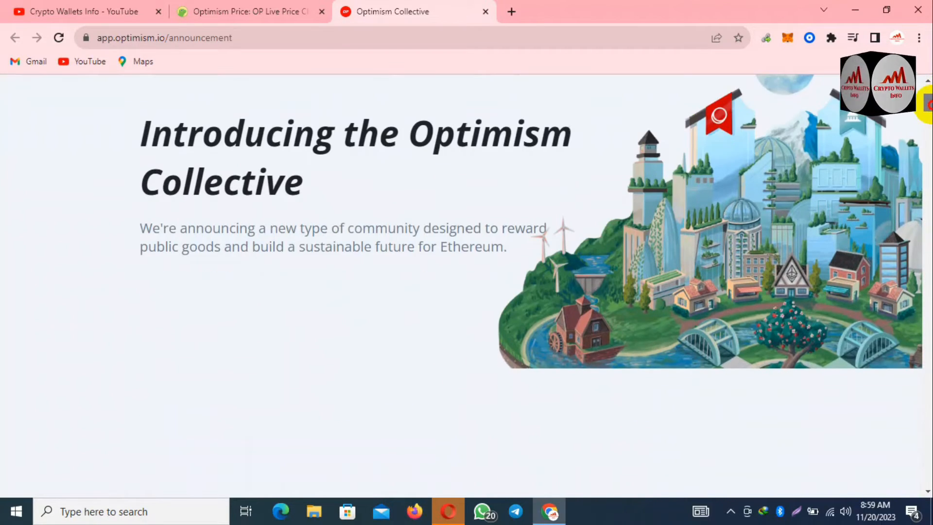
pyautogui.scroll(-3)
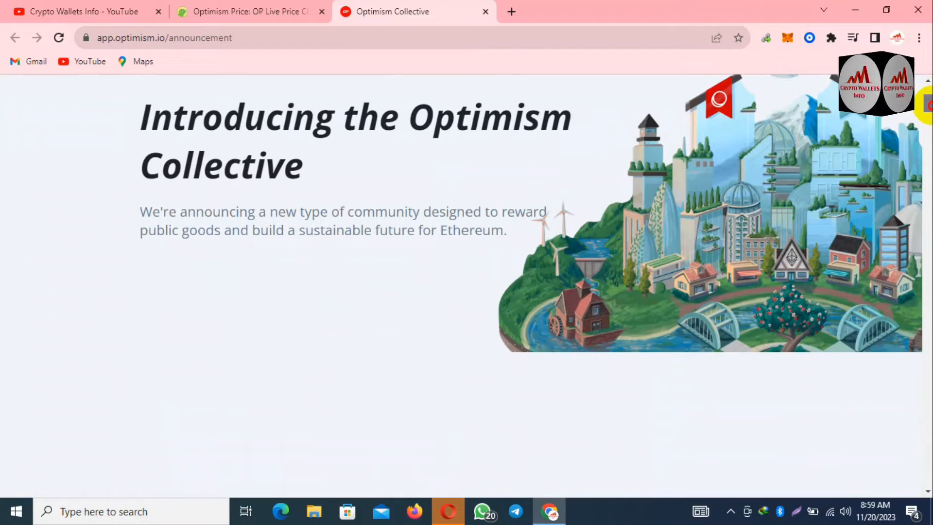
pyautogui.scroll(-3)
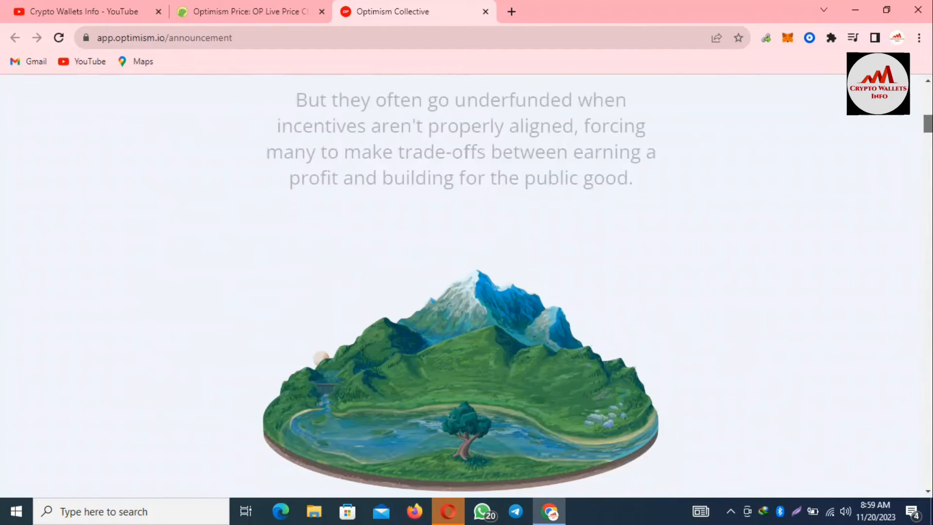
pyautogui.scroll(-3)
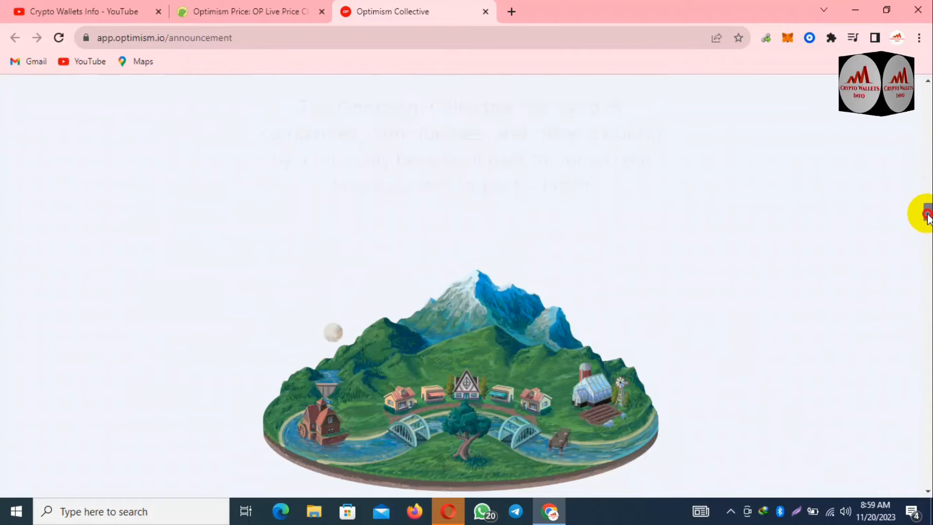
pyautogui.scroll(-3)
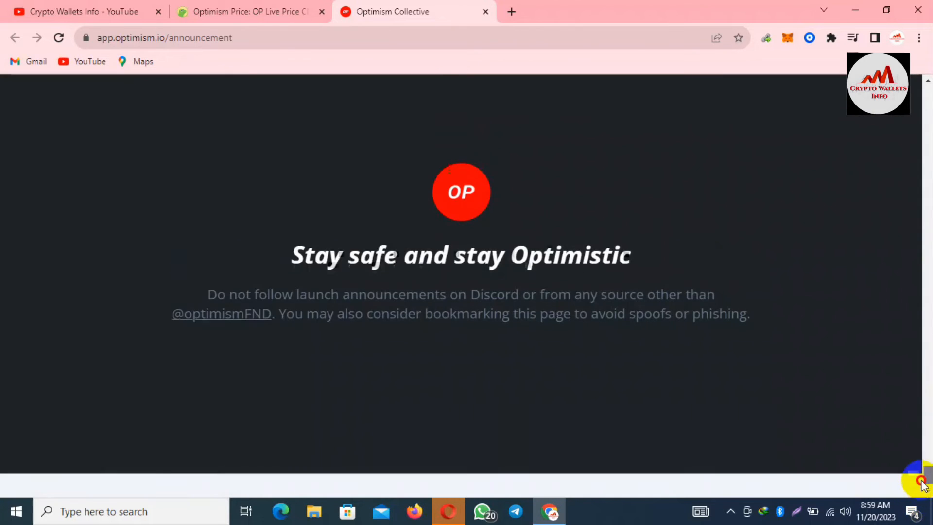
pyautogui.scroll(-3)
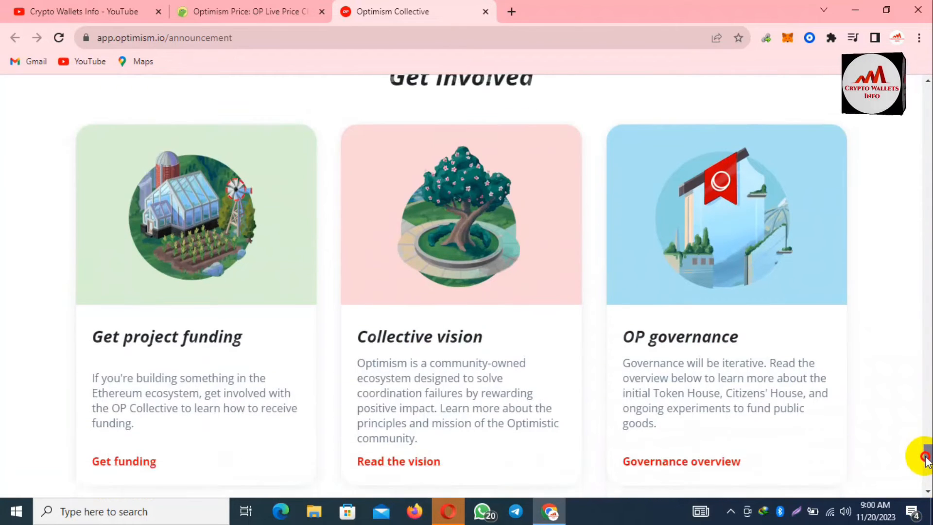
pyautogui.scroll(-3)
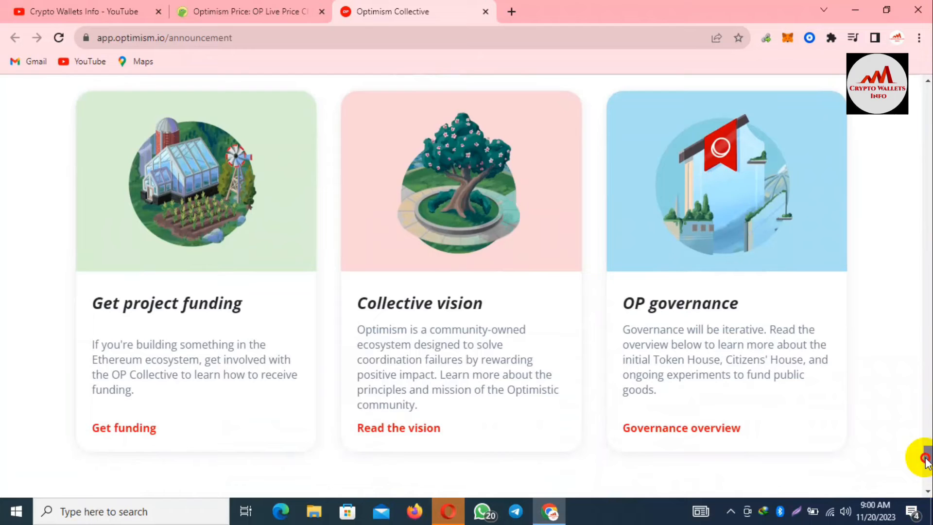
pyautogui.scroll(3)
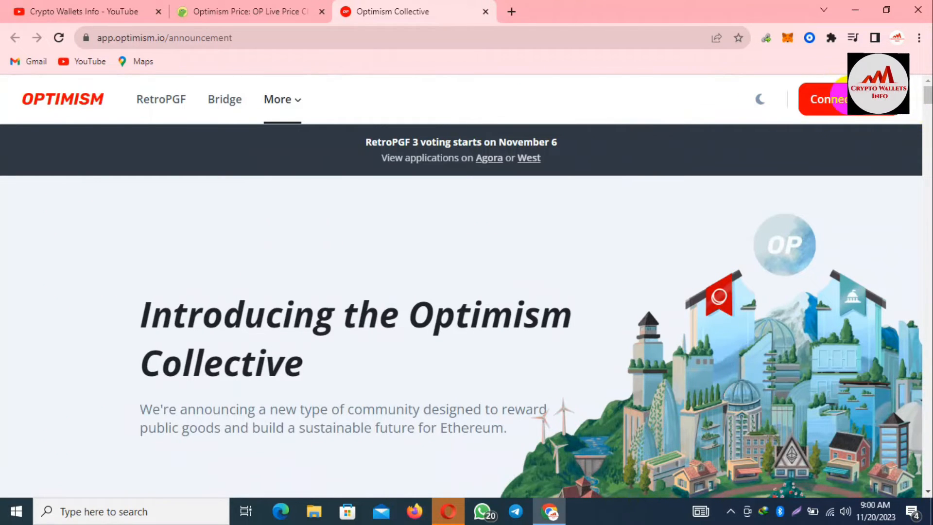
# Start connecting a wallet on Optimism Gateway and choose Coinbase Wallet from the list.
pyautogui.click(829, 99)
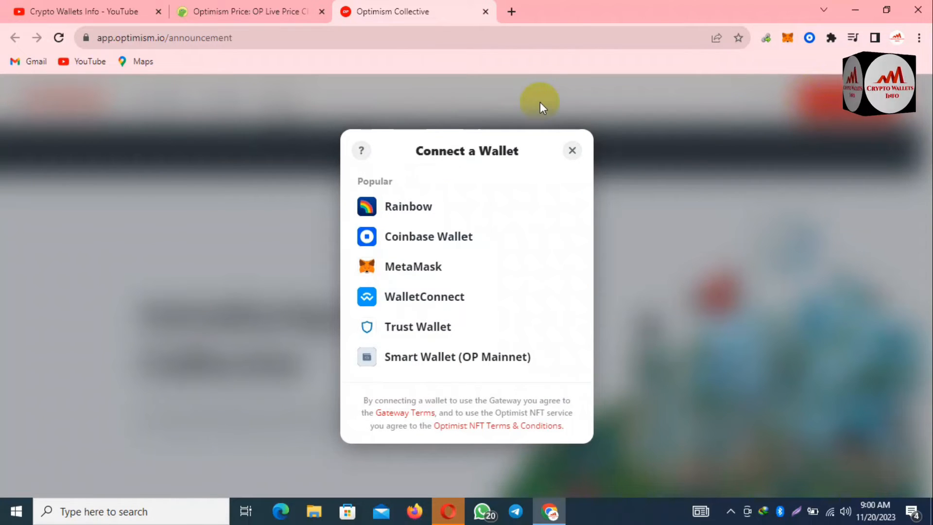
pyautogui.moveTo(409, 216)
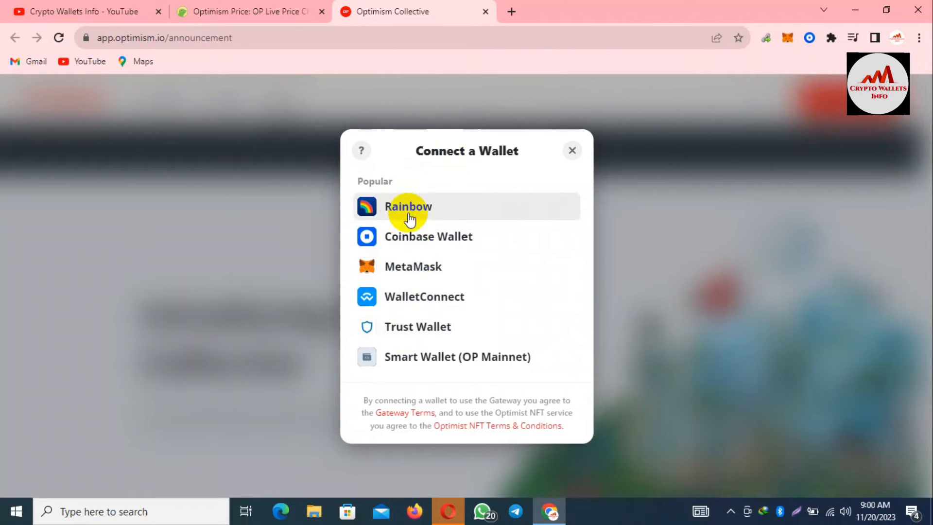
pyautogui.moveTo(486, 255)
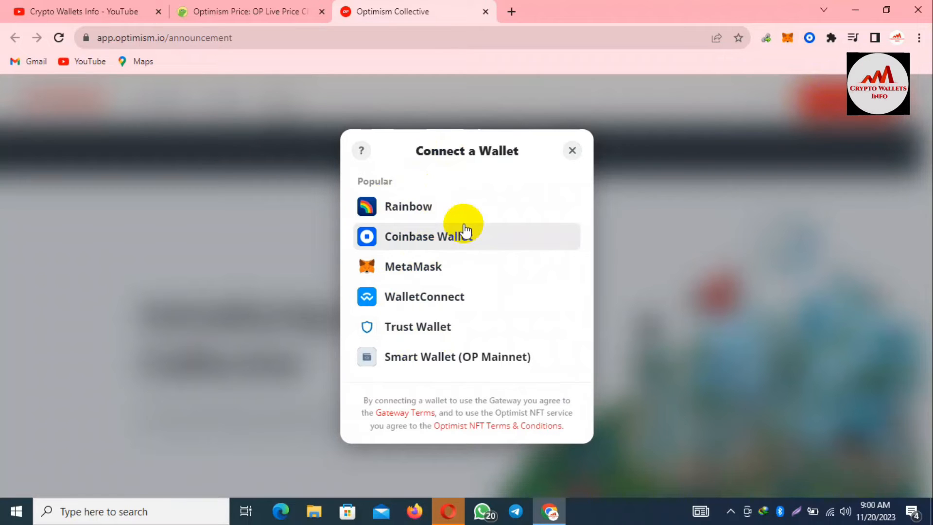
pyautogui.click(427, 236)
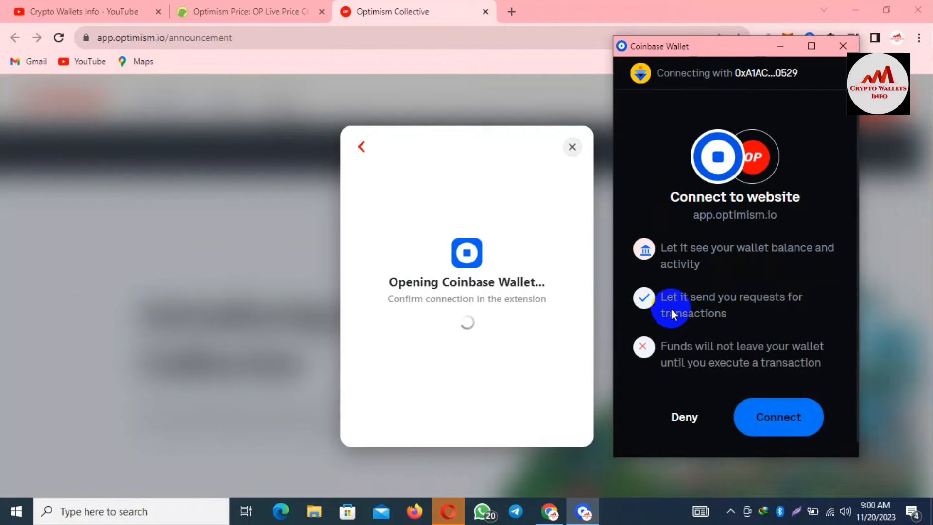
pyautogui.moveTo(694, 312)
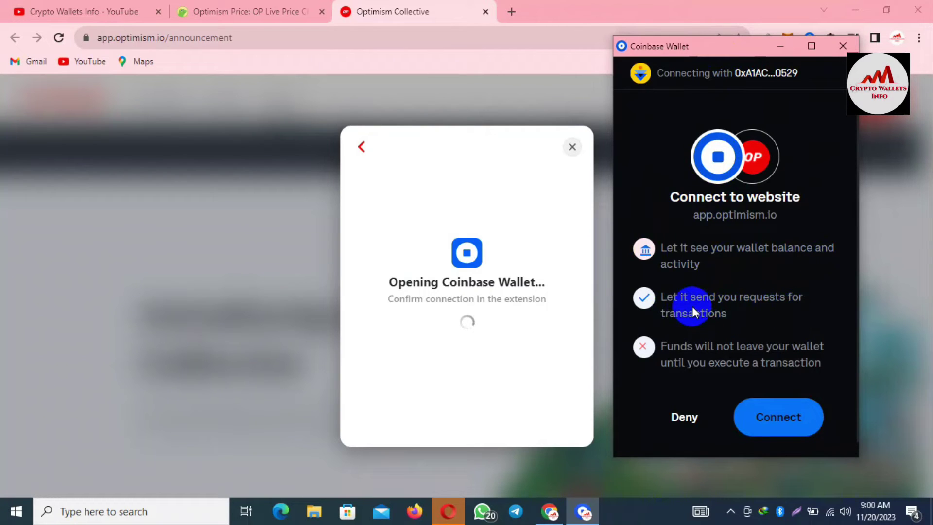
pyautogui.moveTo(657, 357)
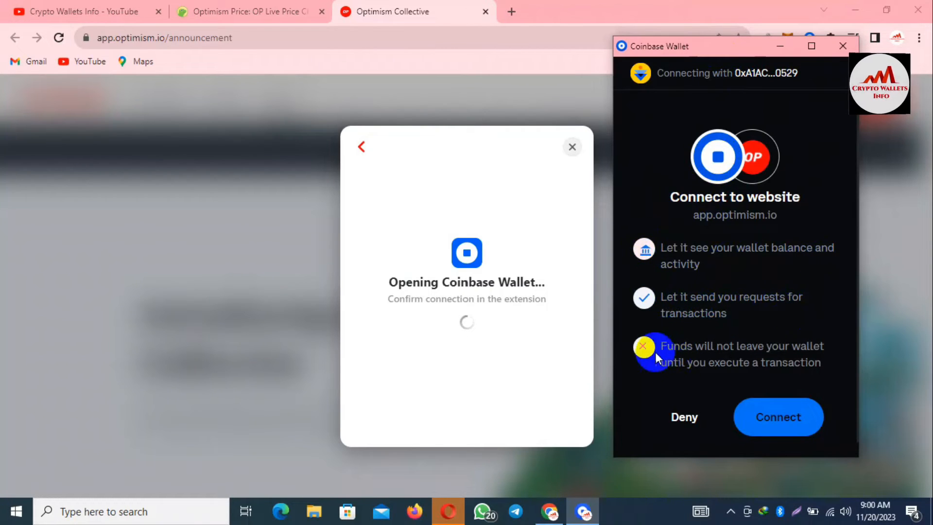
pyautogui.moveTo(740, 353)
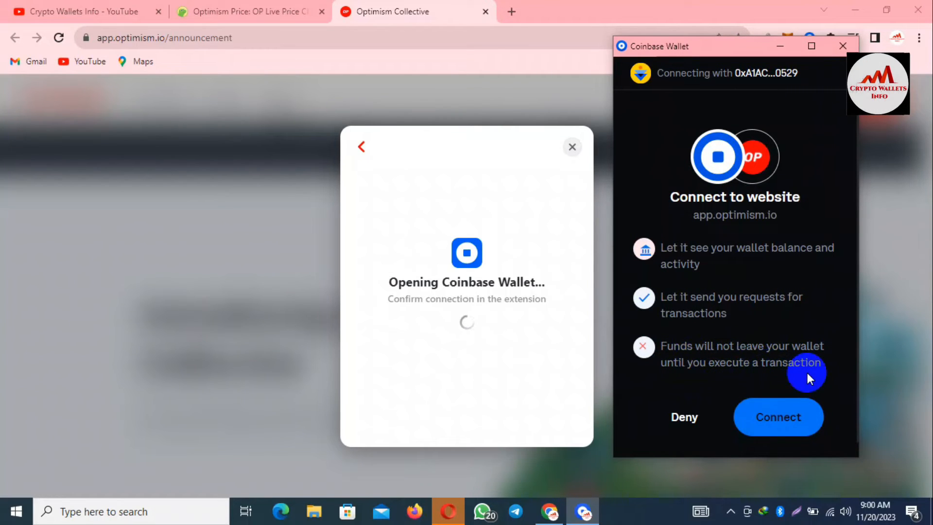
pyautogui.moveTo(759, 319)
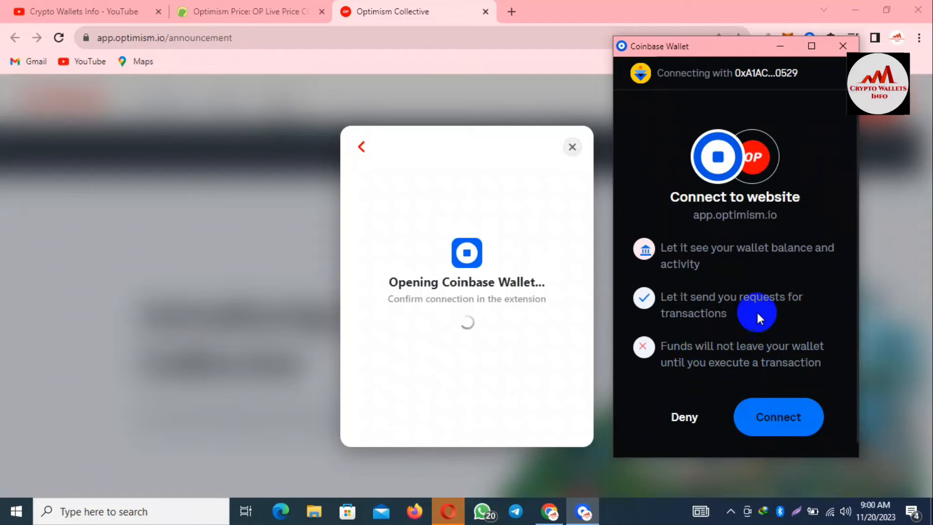
pyautogui.moveTo(699, 243)
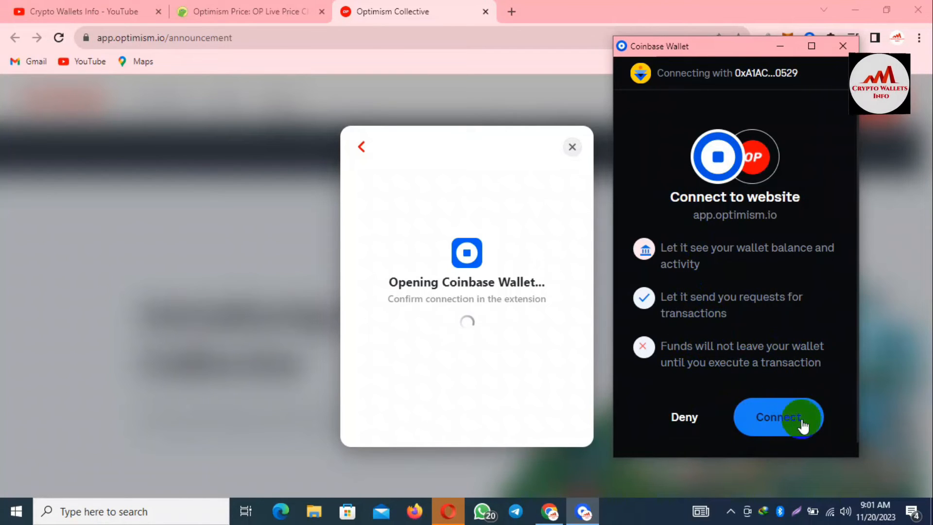
# Approve the Coinbase Wallet connection so the site shows address 0xA1AC…0529.
pyautogui.click(778, 417)
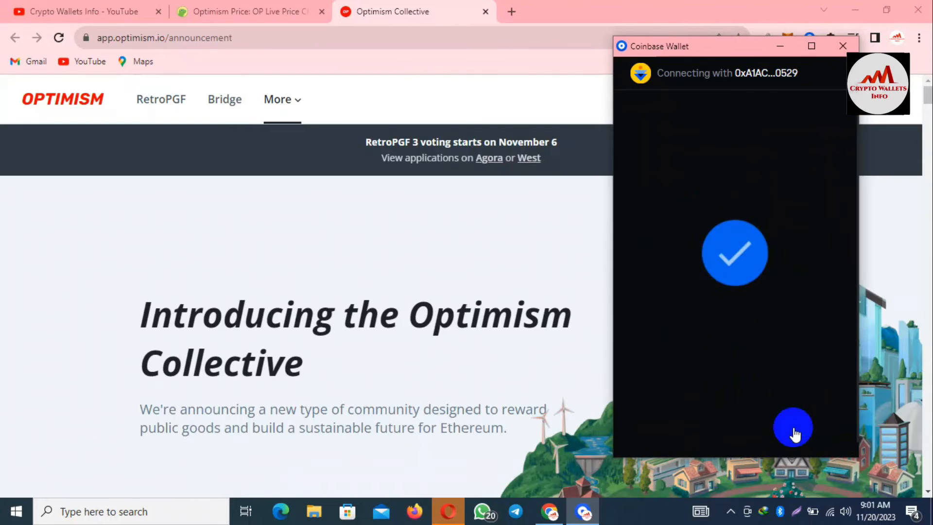
pyautogui.click(792, 430)
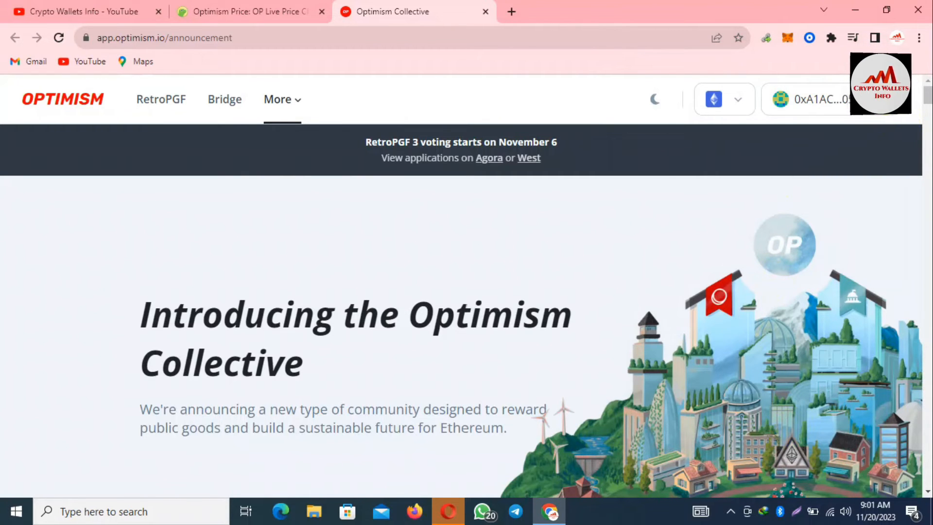
pyautogui.click(815, 99)
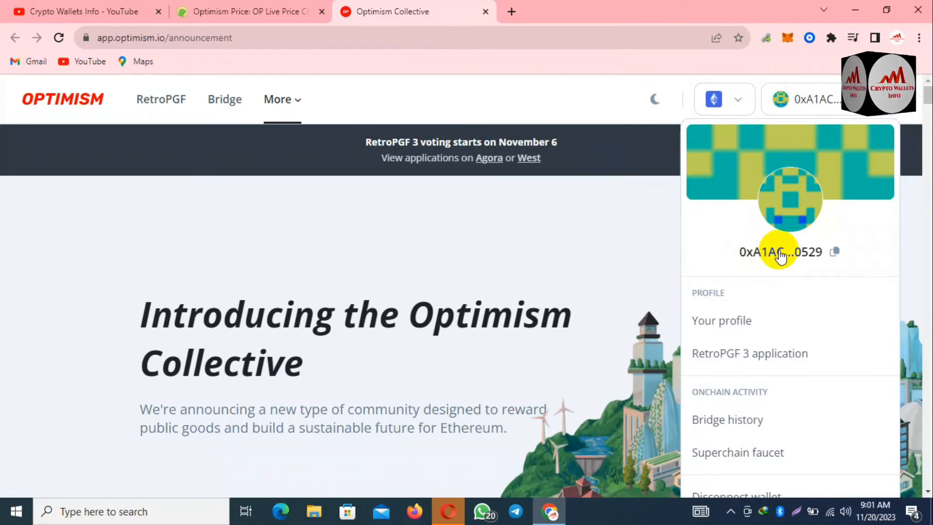
pyautogui.moveTo(815, 189)
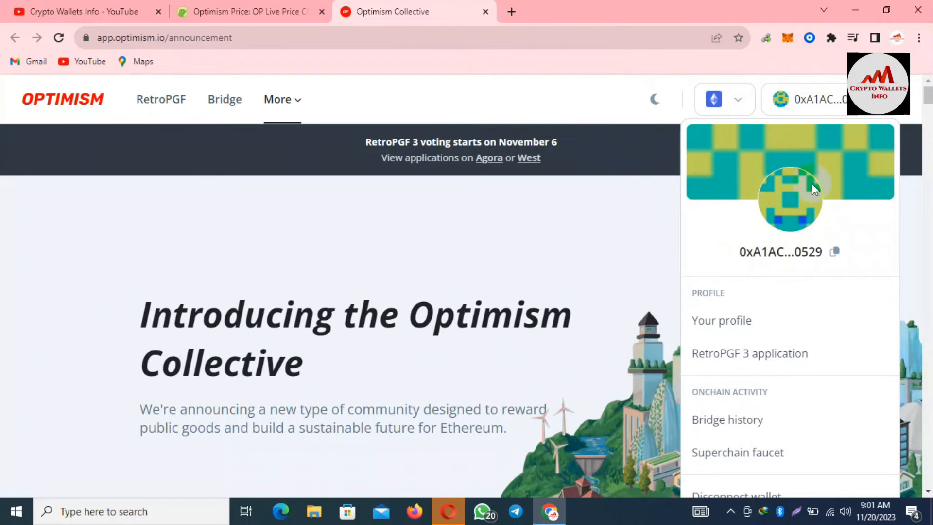
pyautogui.click(737, 100)
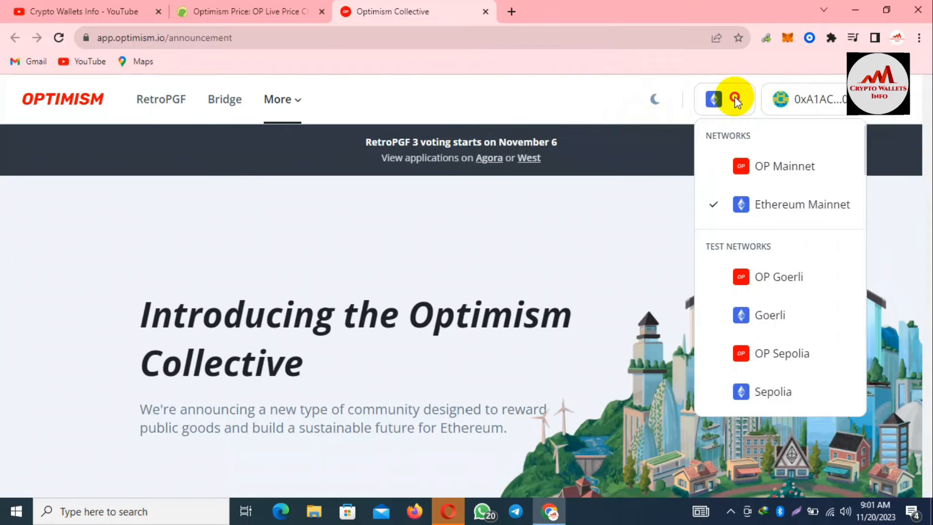
pyautogui.moveTo(777, 166)
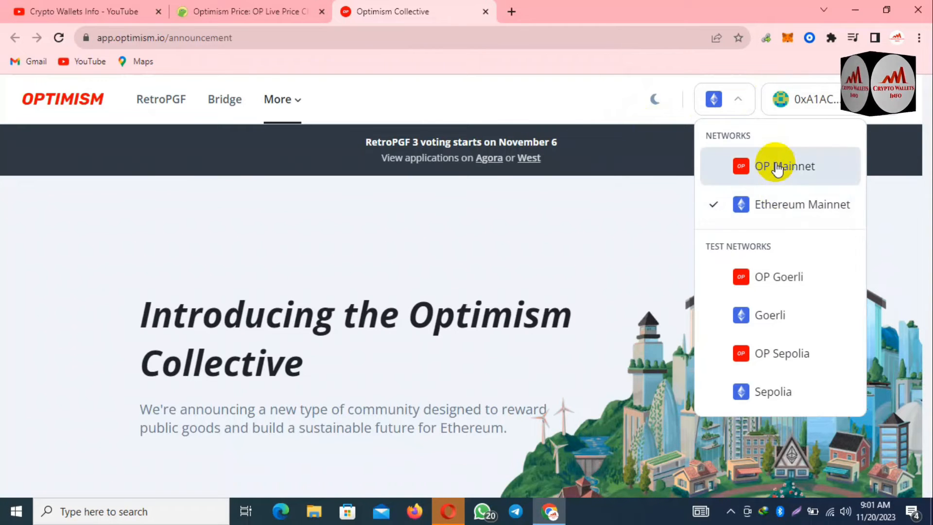
pyautogui.moveTo(846, 197)
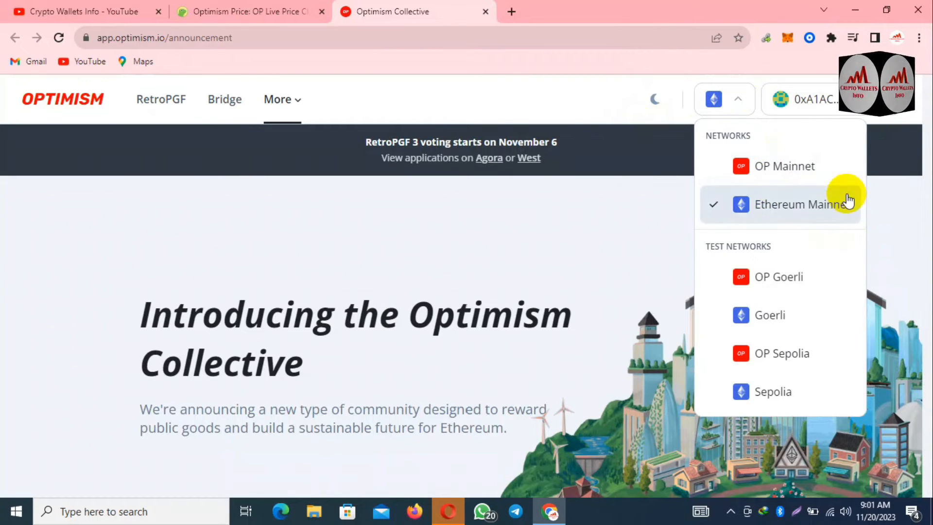
pyautogui.moveTo(789, 214)
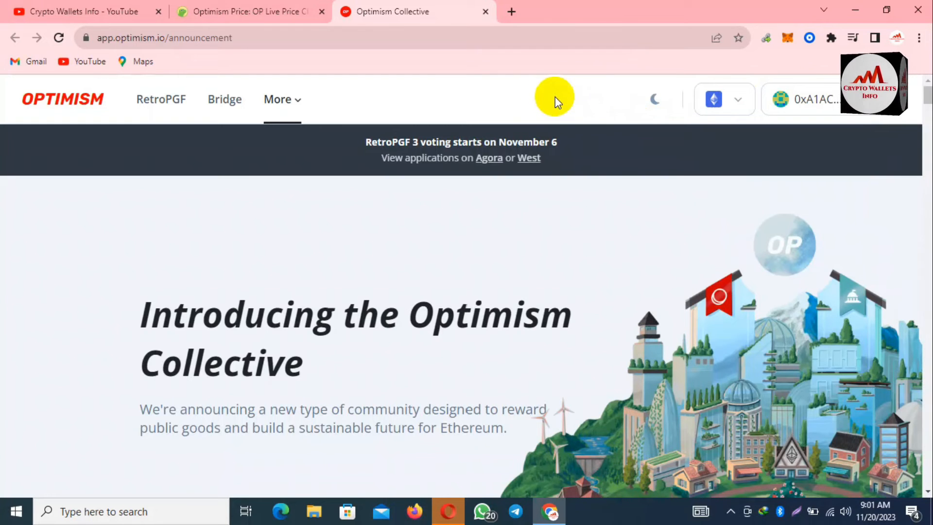
pyautogui.scroll(-3)
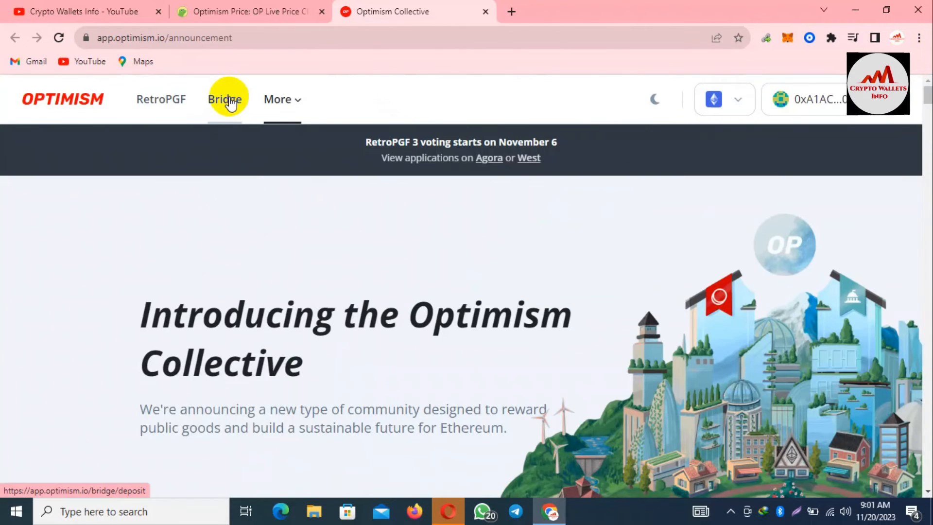
# Go to the Bridge page, where the deposit form's welcome notice and terms appear.
pyautogui.click(225, 99)
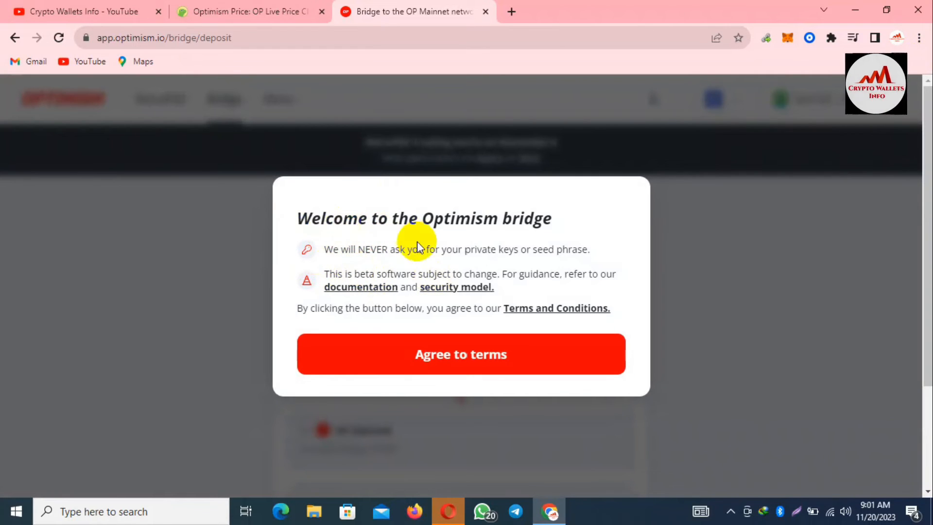
pyautogui.moveTo(550, 255)
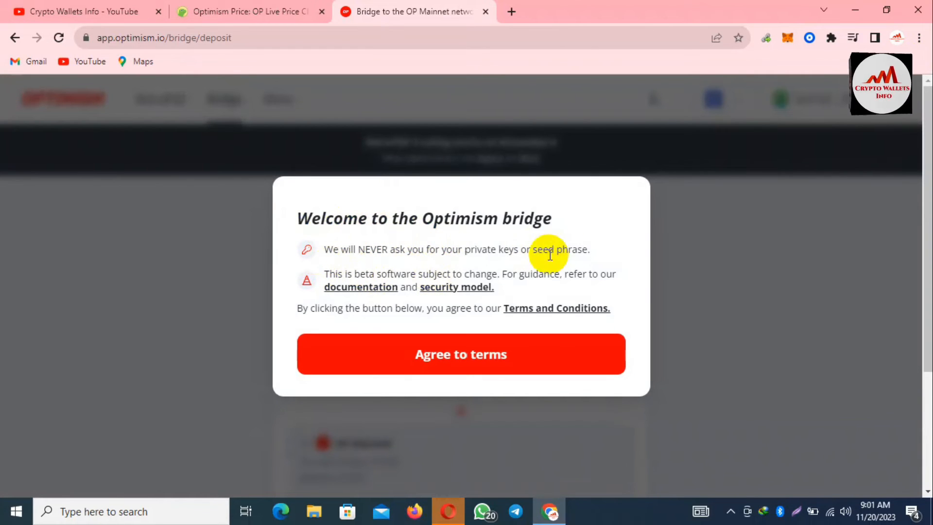
pyautogui.moveTo(659, 288)
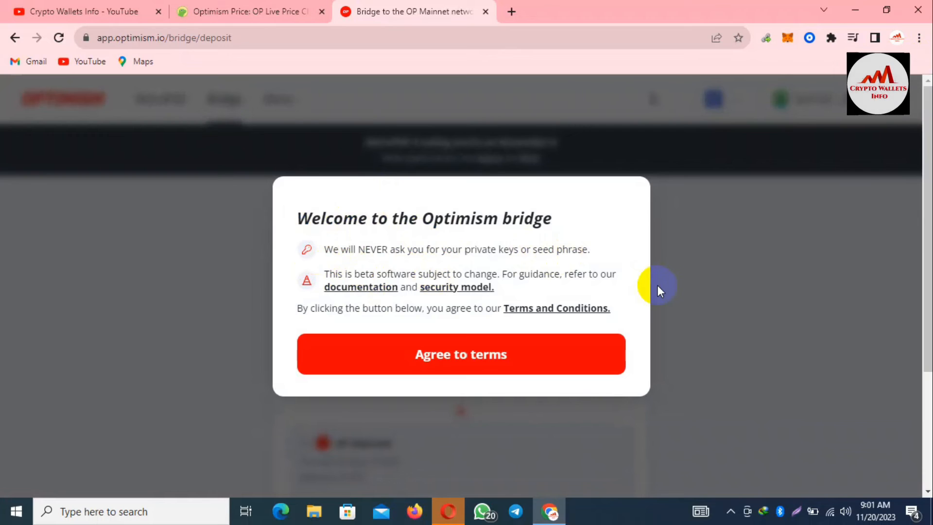
pyautogui.moveTo(393, 250)
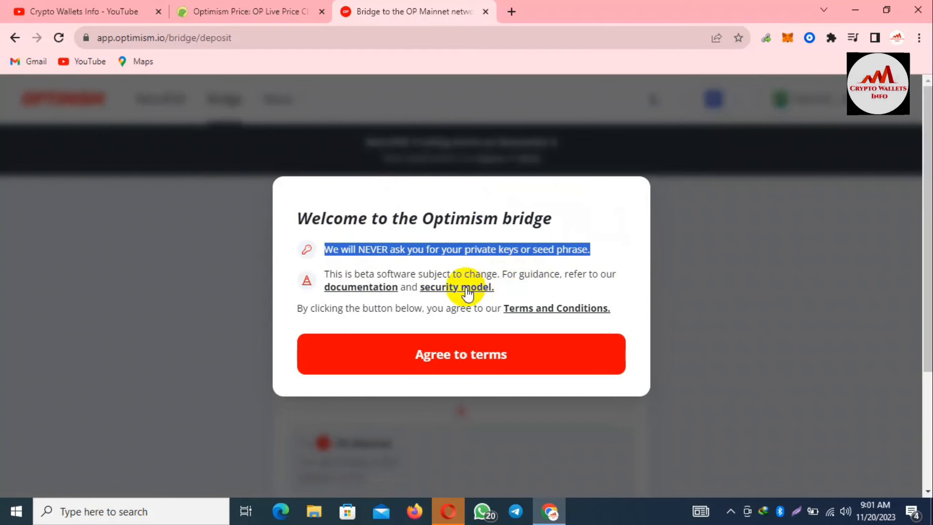
pyautogui.click(472, 355)
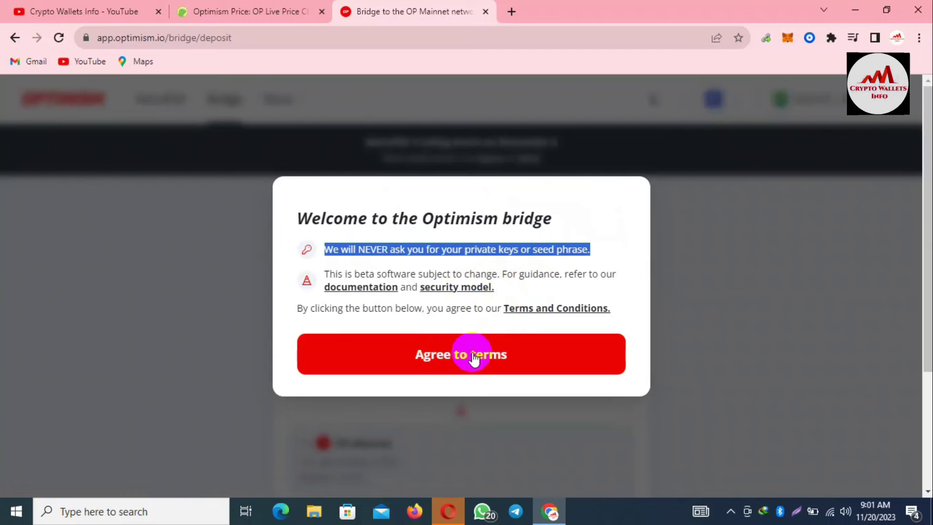
# Accept the terms, keep Ethereum Mainnet as source chain and enter a 1 ETH deposit to OP Mainnet.
pyautogui.click(460, 354)
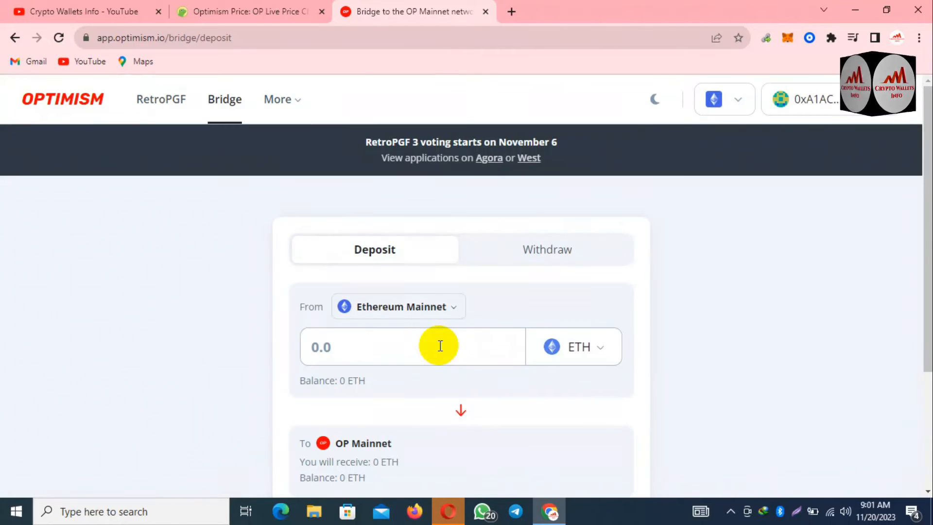
pyautogui.moveTo(929, 163)
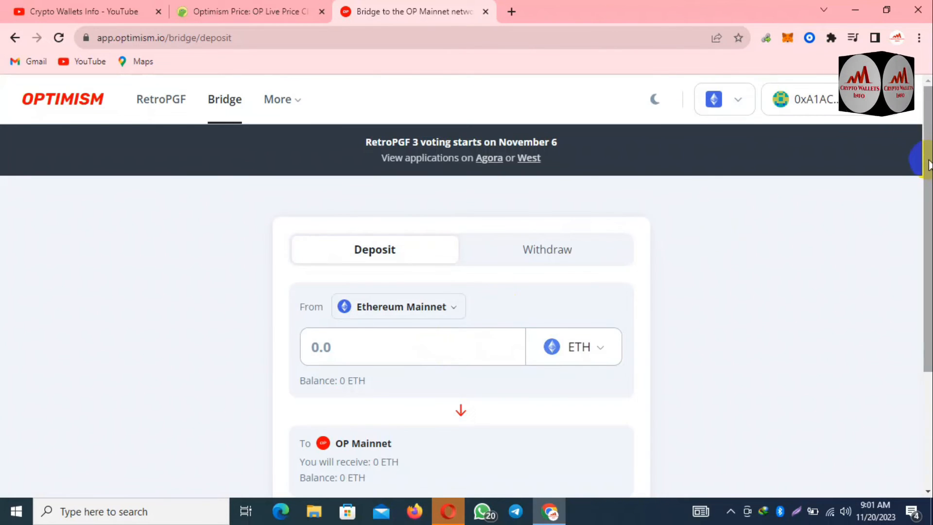
pyautogui.scroll(-3)
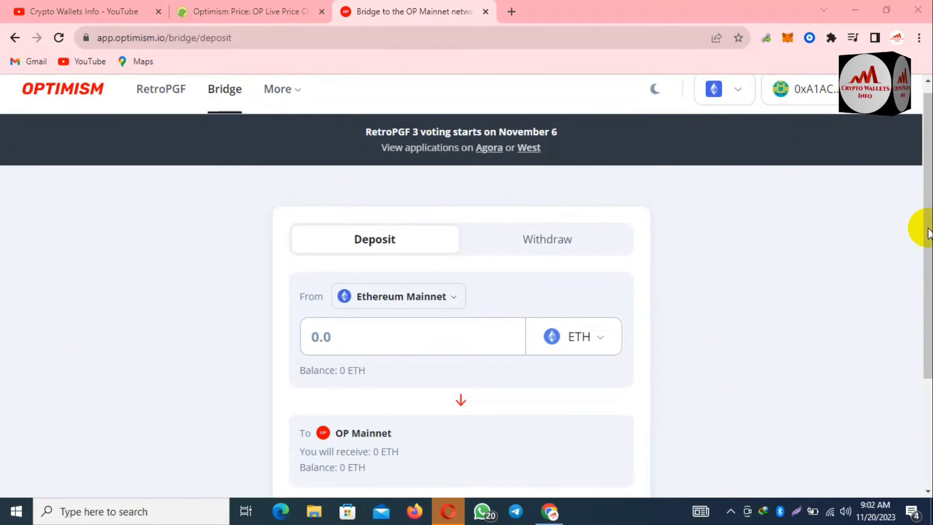
pyautogui.scroll(-3)
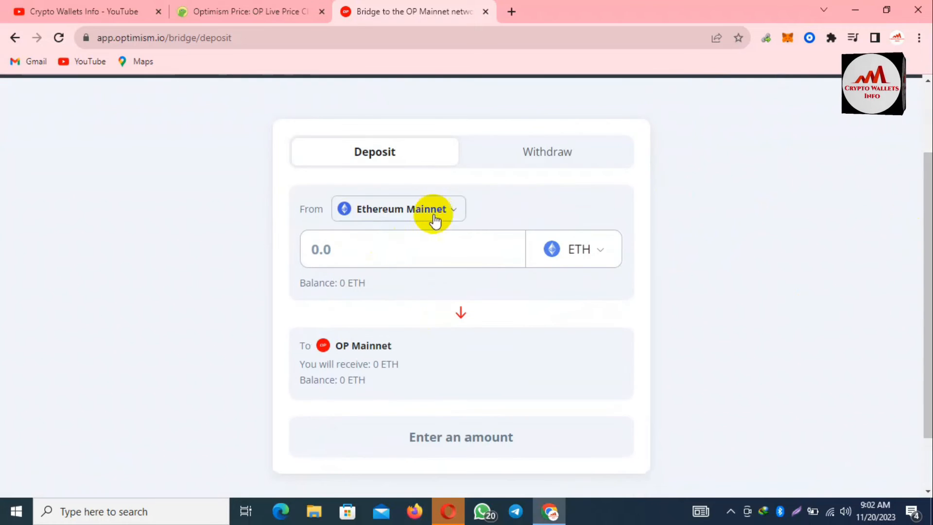
pyautogui.click(452, 209)
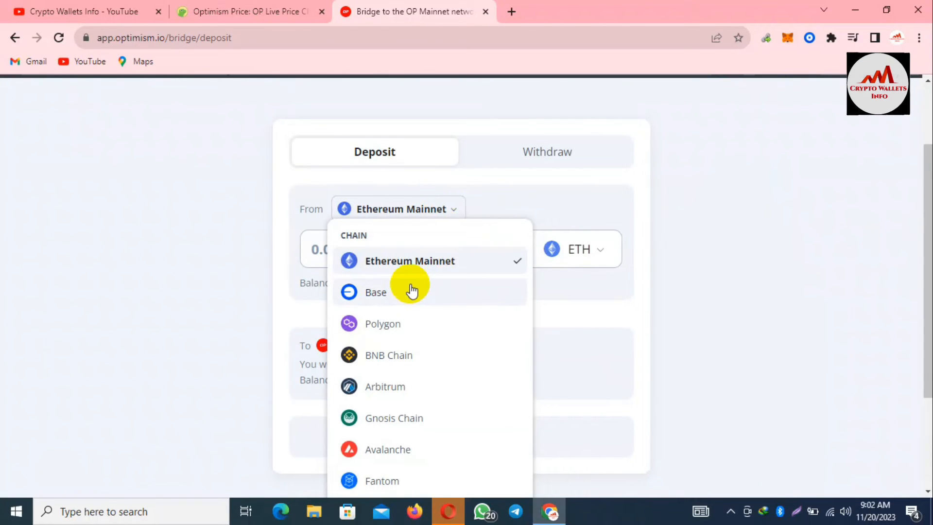
pyautogui.moveTo(420, 325)
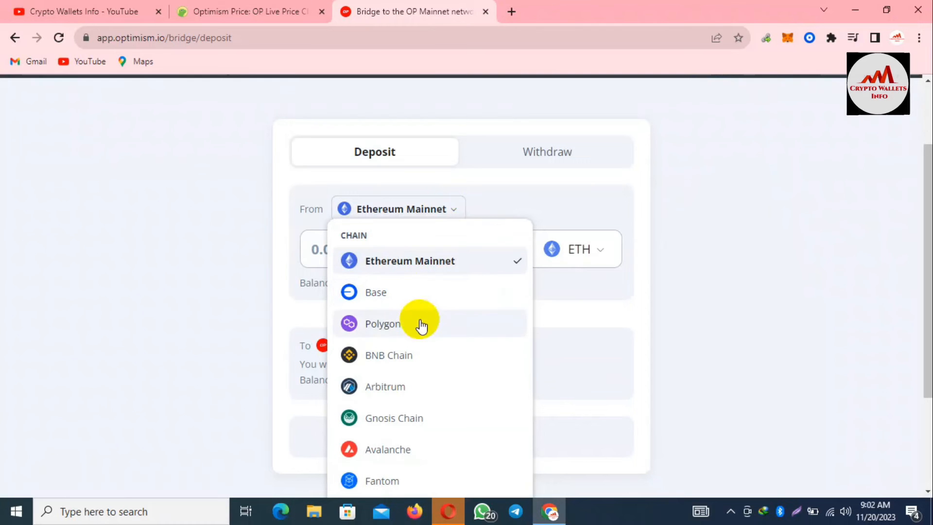
pyautogui.moveTo(469, 401)
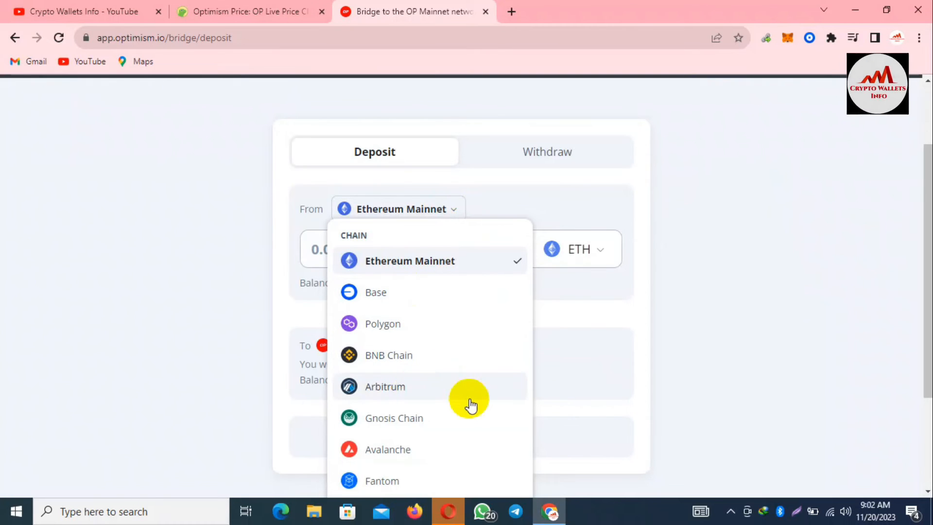
pyautogui.moveTo(469, 482)
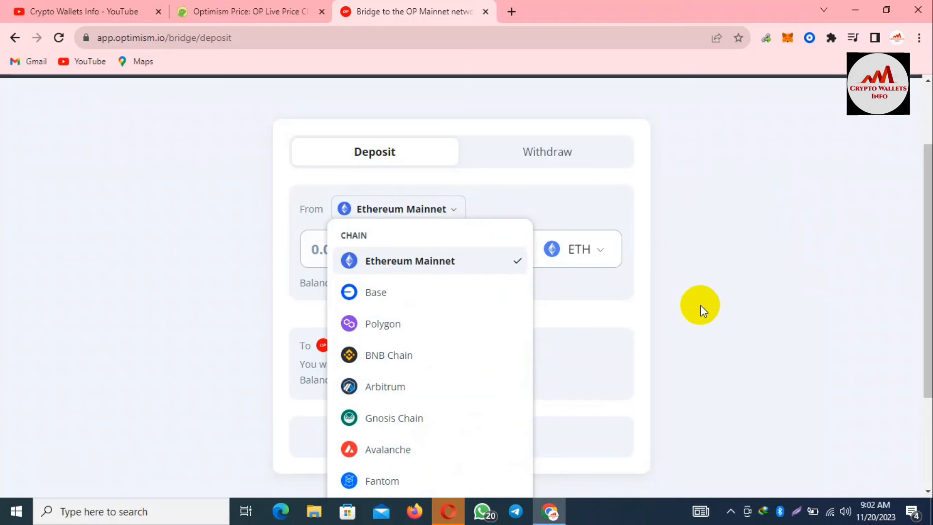
pyautogui.click(410, 261)
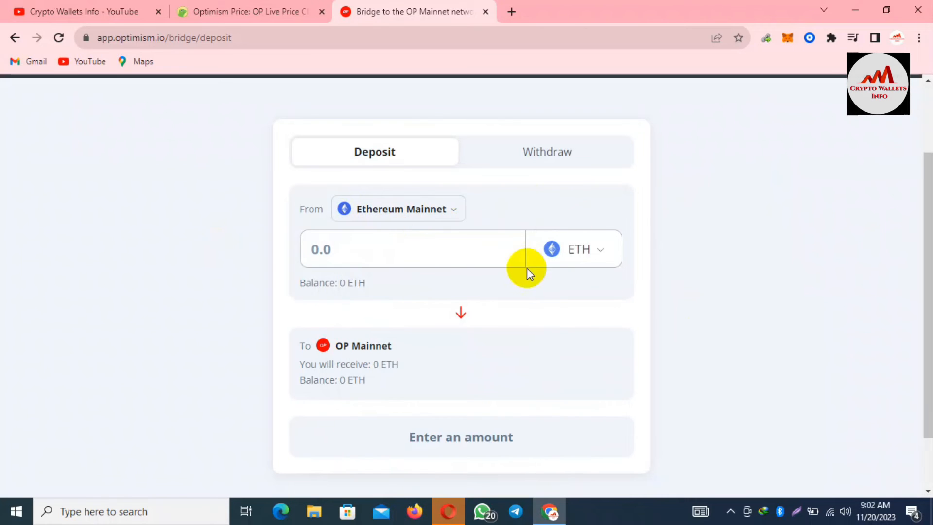
pyautogui.click(386, 255)
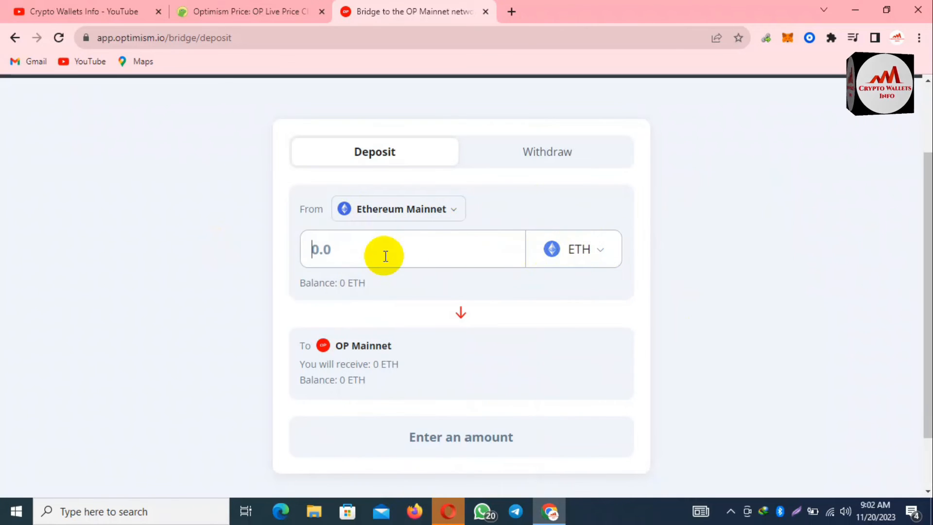
pyautogui.write('1')
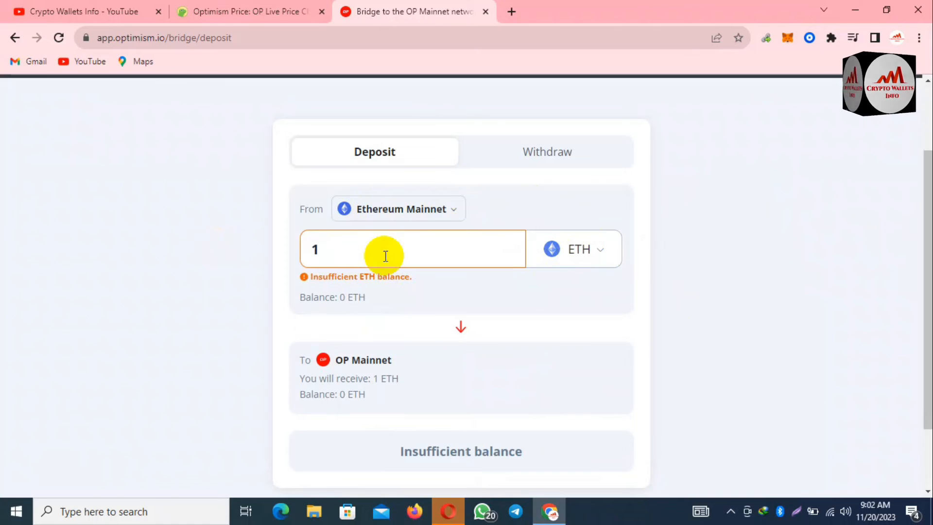
pyautogui.moveTo(357, 294)
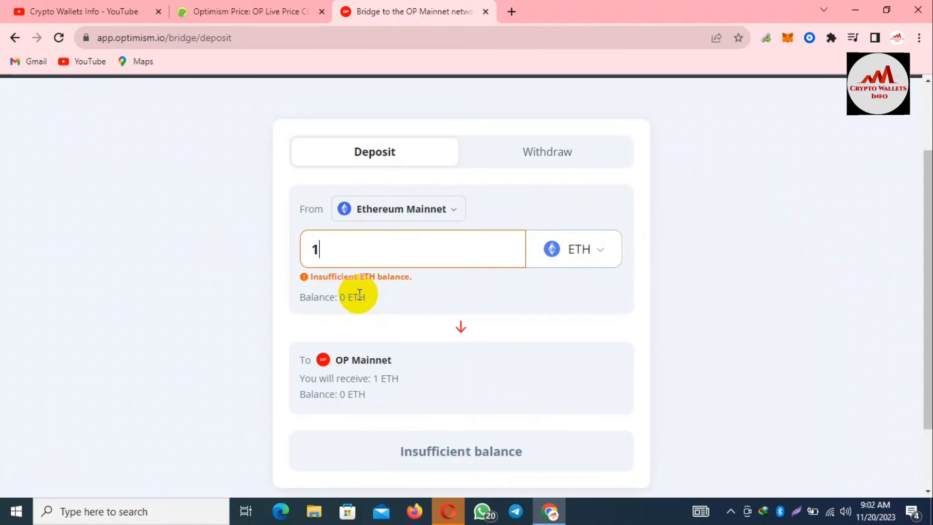
pyautogui.moveTo(457, 246)
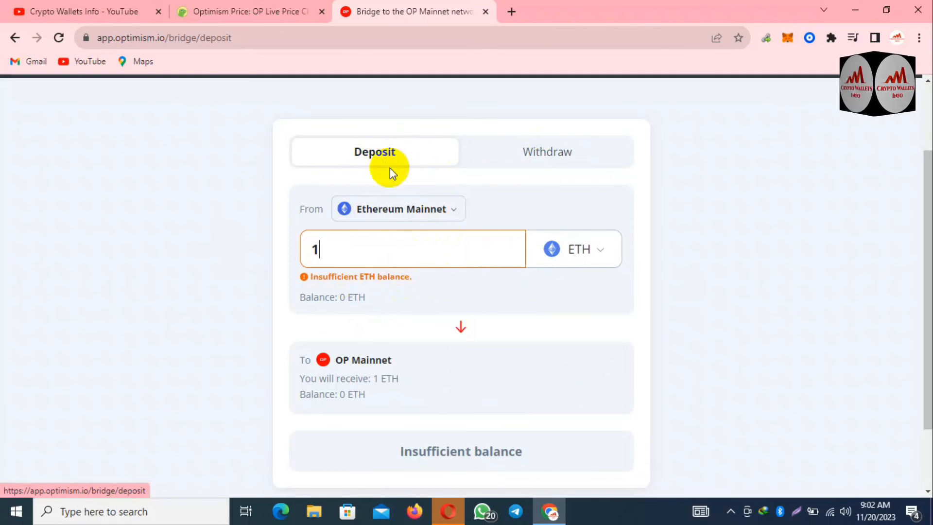
pyautogui.moveTo(527, 153)
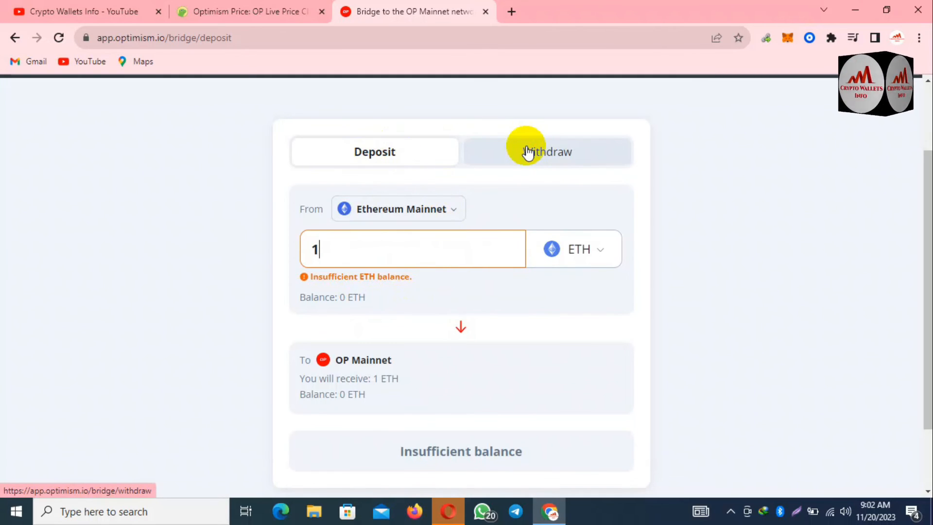
# Switch the bridge to Withdraw and bring up the Select token list for the token to withdraw.
pyautogui.click(546, 151)
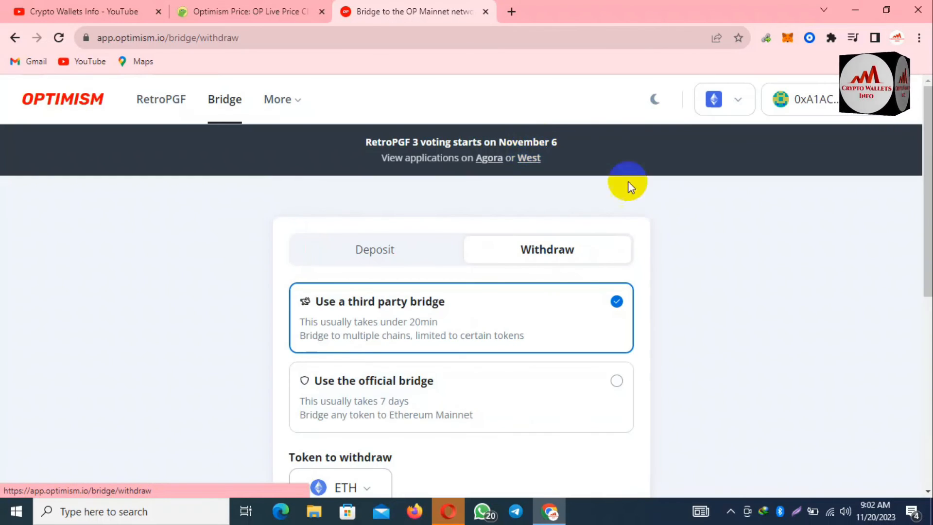
pyautogui.scroll(-3)
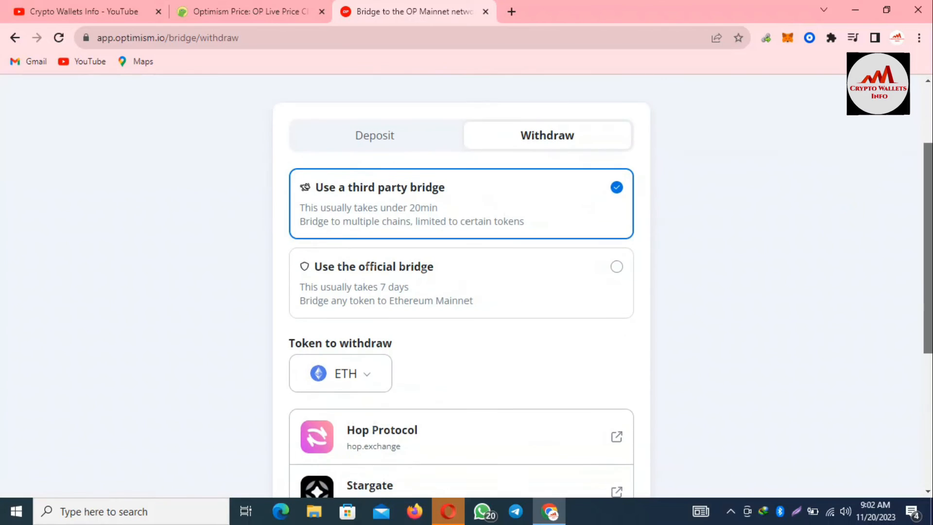
pyautogui.scroll(-3)
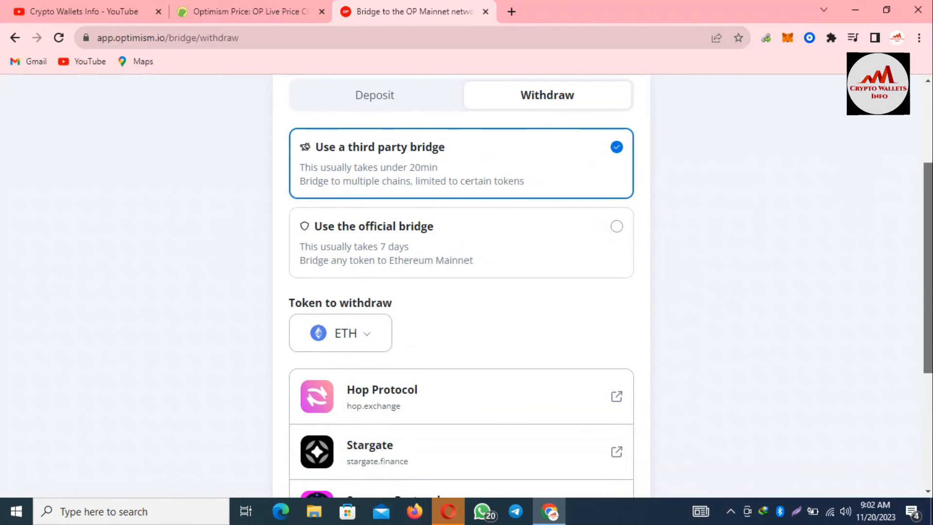
pyautogui.scroll(-3)
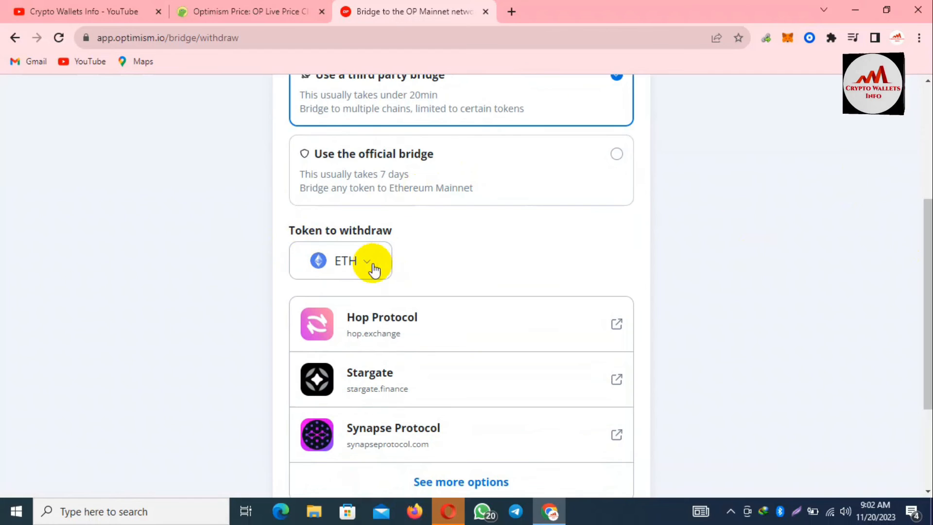
pyautogui.click(359, 260)
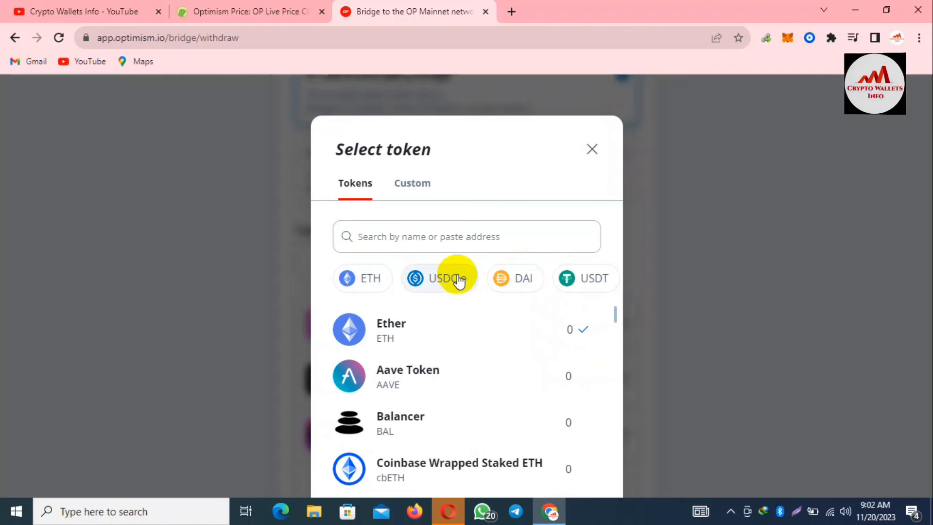
pyautogui.moveTo(412, 182)
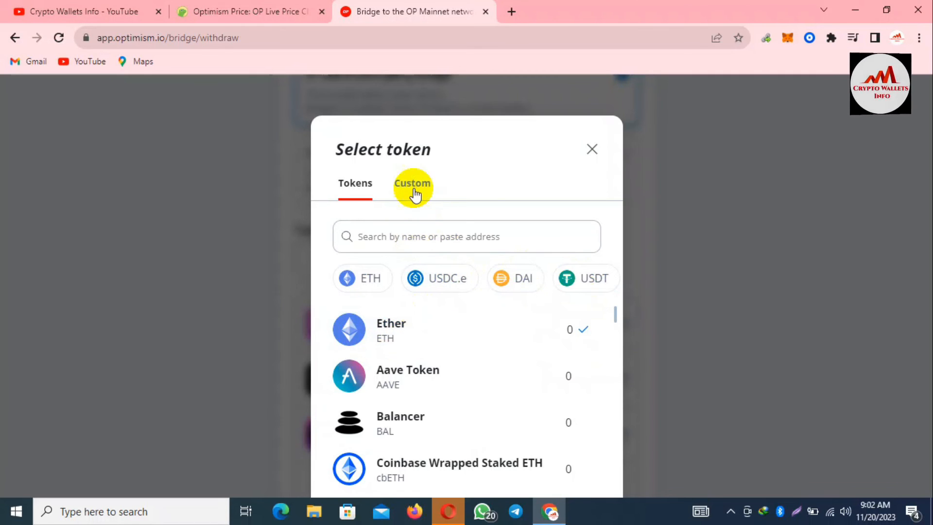
pyautogui.moveTo(445, 351)
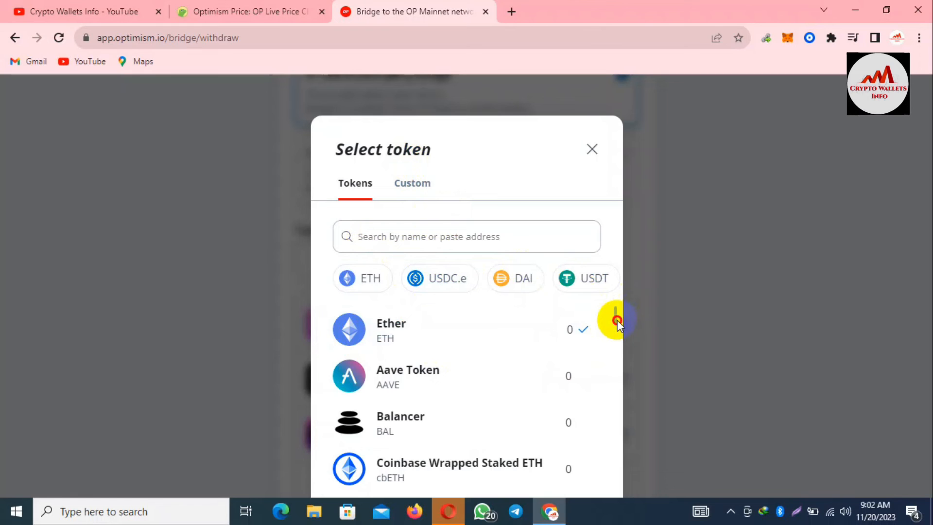
# Keep ETH as the token and view the Hop Protocol, Stargate and Synapse third-party bridges.
pyautogui.scroll(-3)
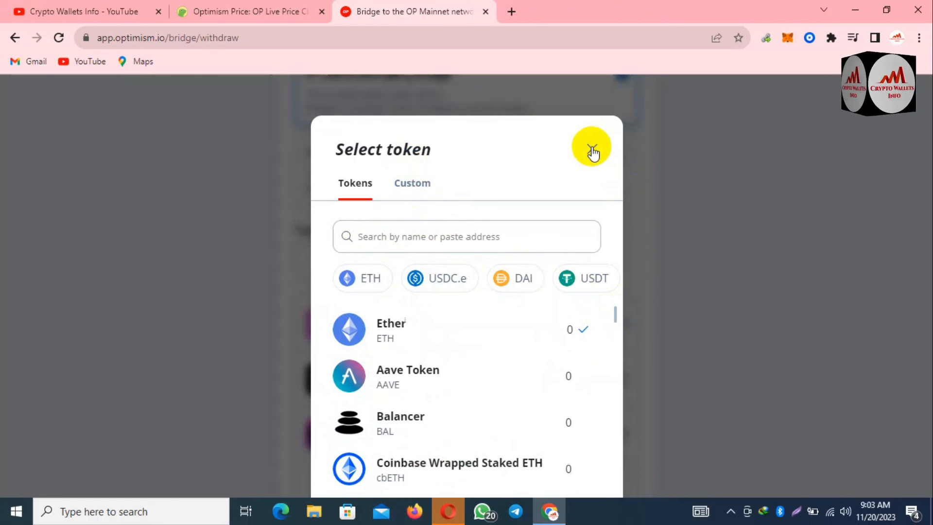
pyautogui.click(592, 147)
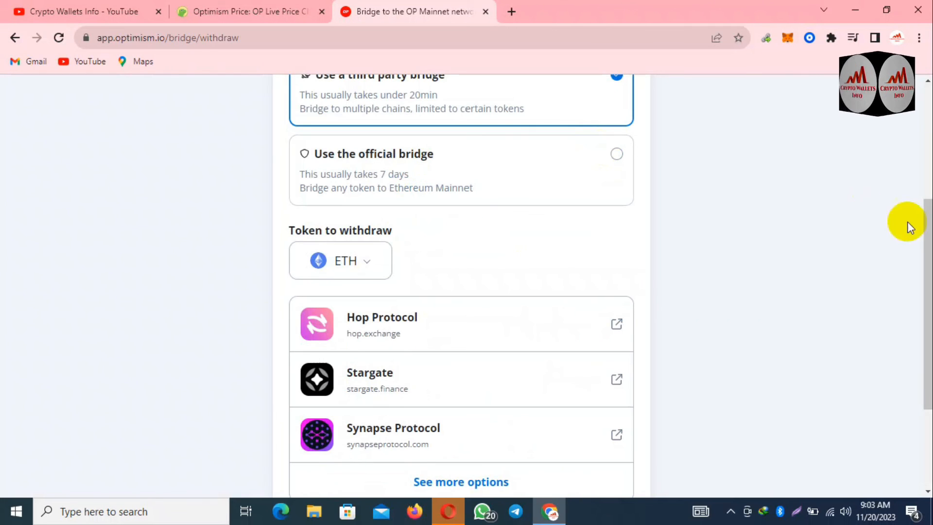
pyautogui.scroll(-3)
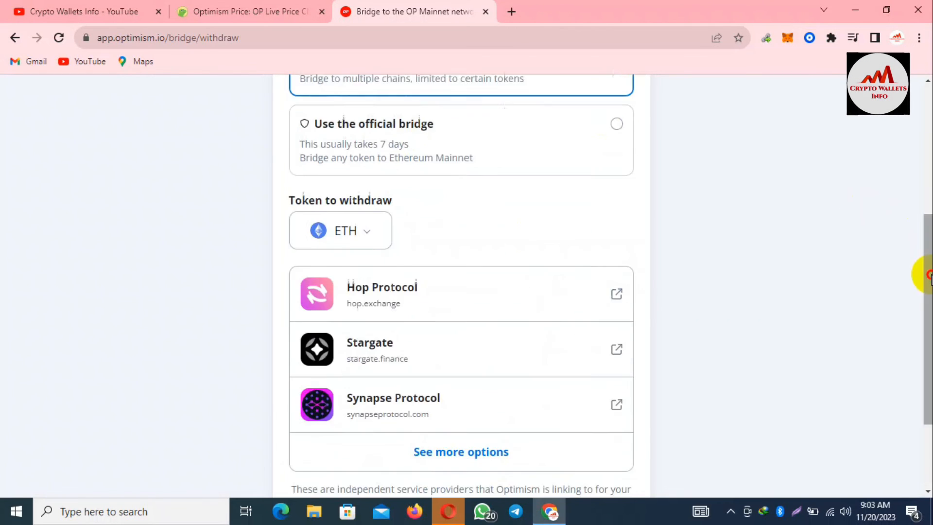
pyautogui.scroll(-3)
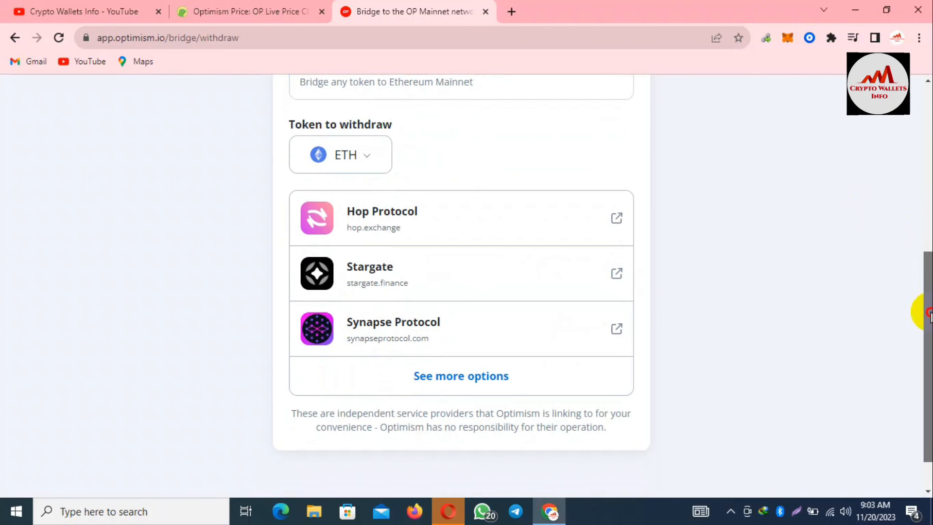
pyautogui.moveTo(728, 187)
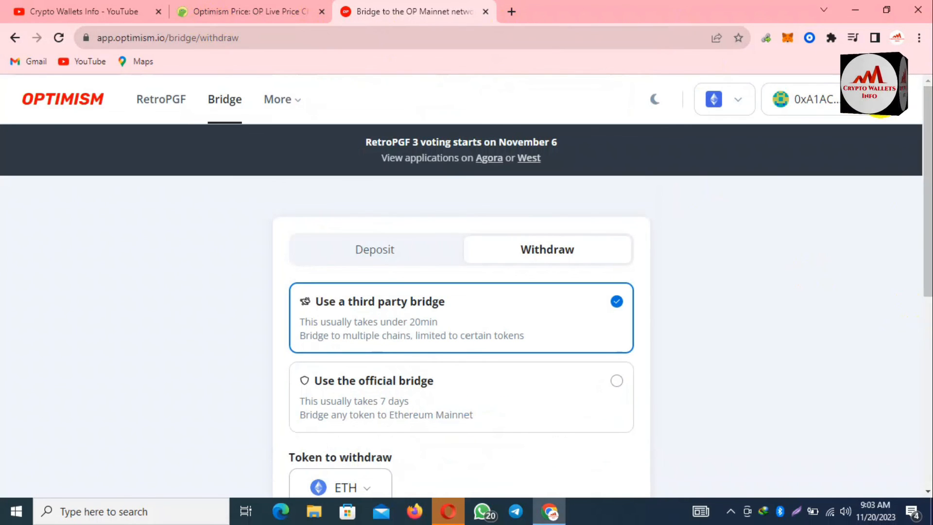
# Return to the Crypto Wallets Info YouTube channel and browse its recommended videos and Shorts.
pyautogui.click(811, 99)
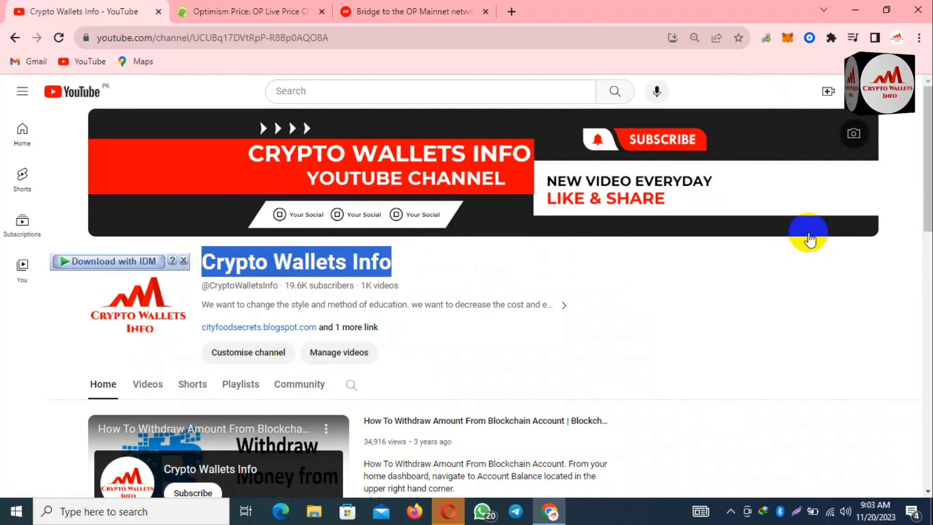
pyautogui.scroll(-3)
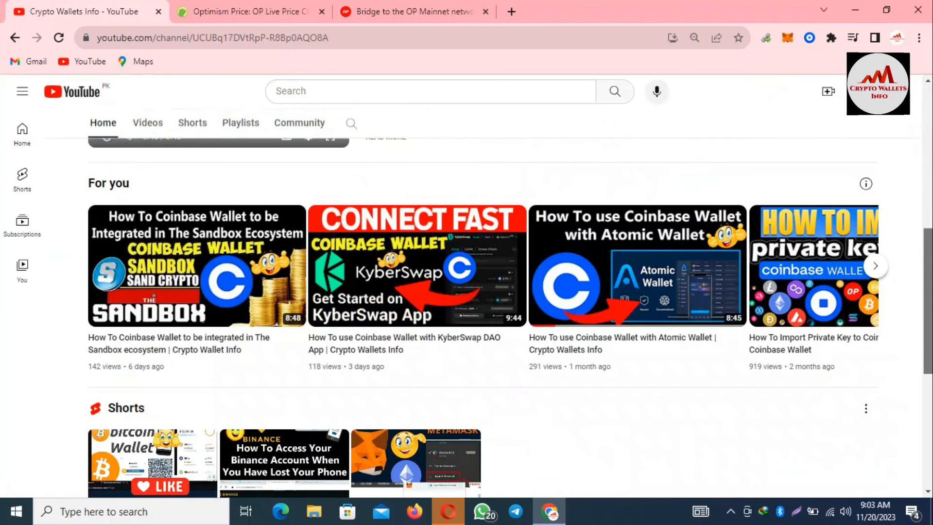
pyautogui.scroll(-3)
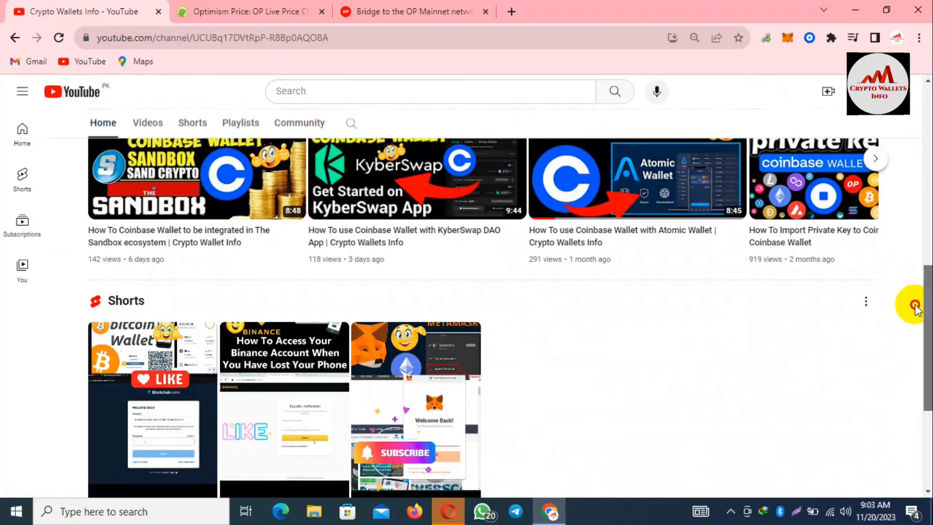
pyautogui.scroll(-3)
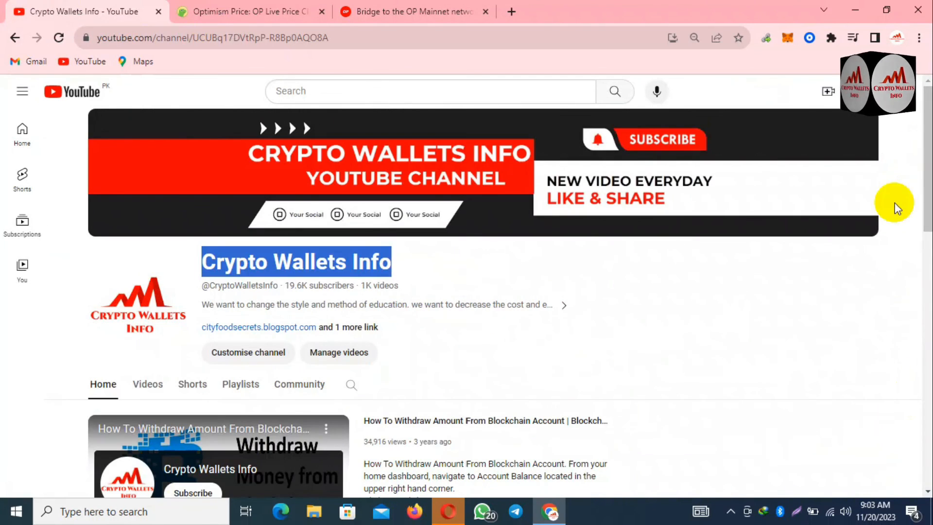
pyautogui.moveTo(902, 493)
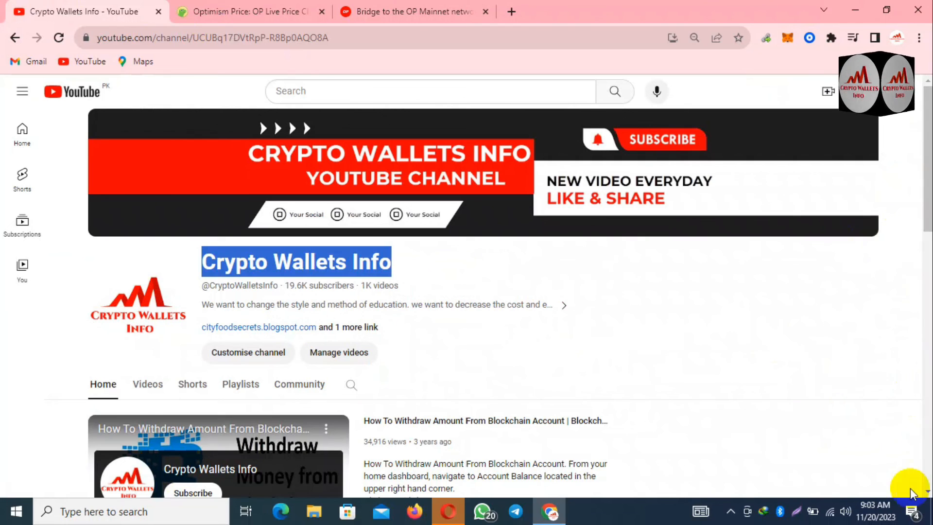